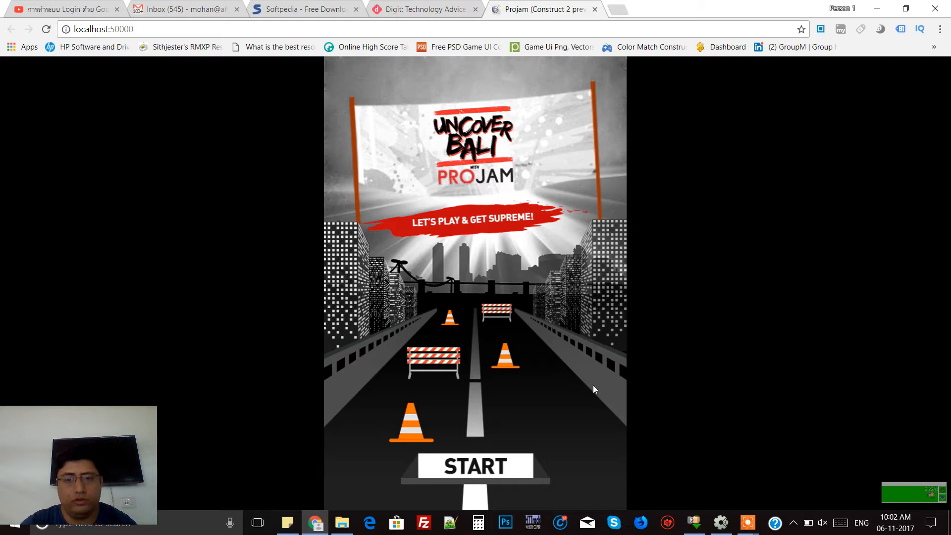
Play the preview from START and How to Play, jumping until the Aw! Try Again screen
left_click(475, 466)
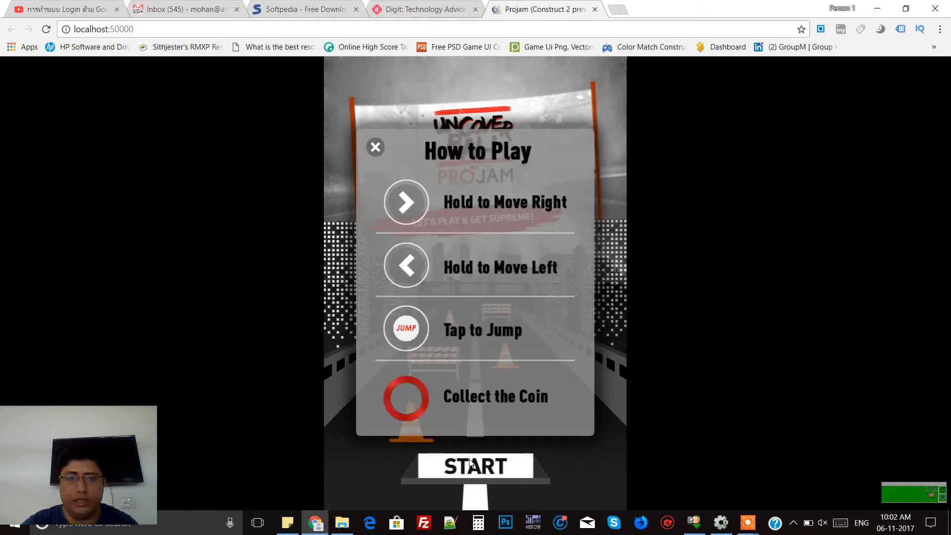
mouse_move(445, 210)
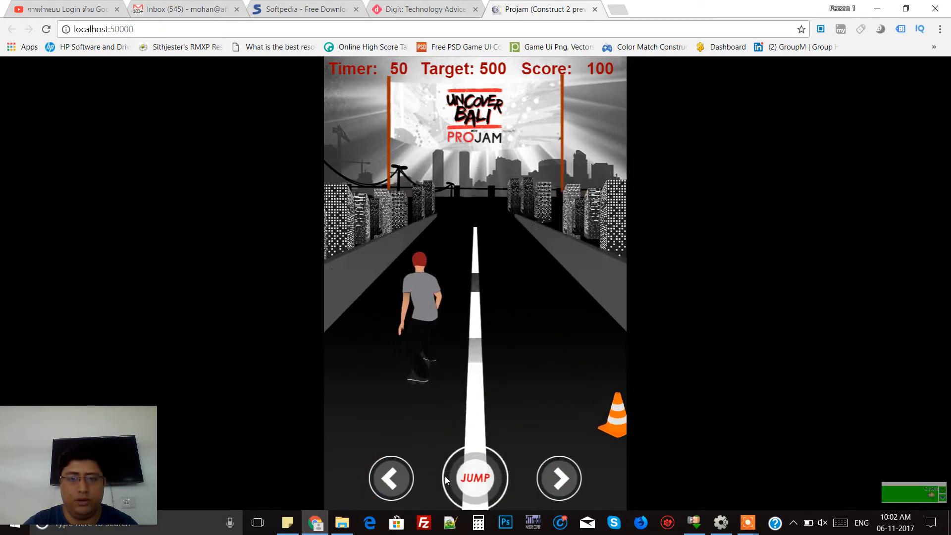
left_click(559, 478)
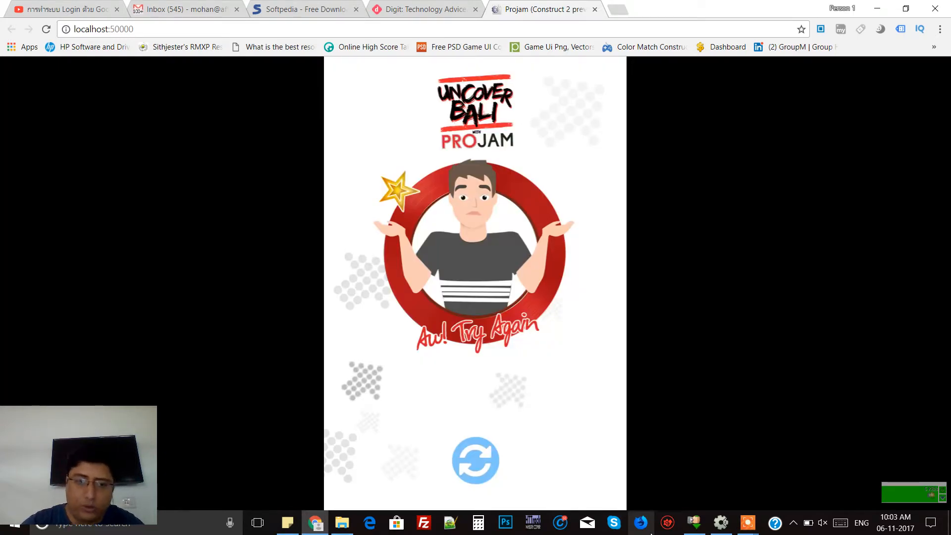
mouse_move(553, 396)
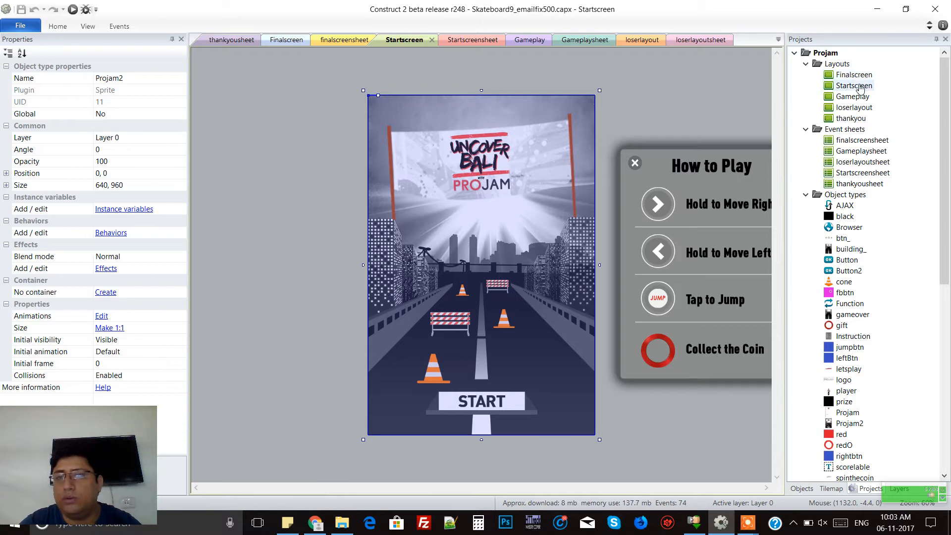
Open Startscreensheet and highlight the On touched event's 'Go to Gameplay' action
left_click(854, 85)
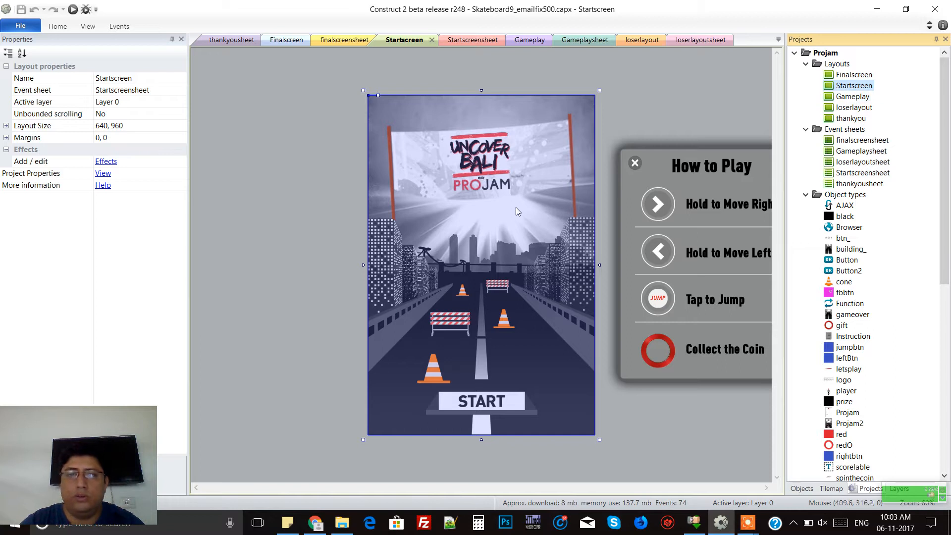
mouse_move(895, 168)
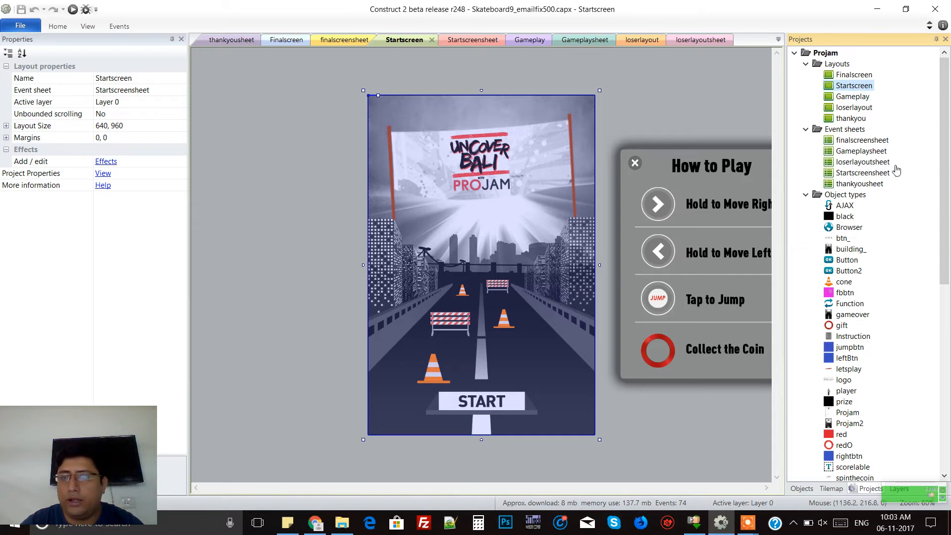
double_click(862, 172)
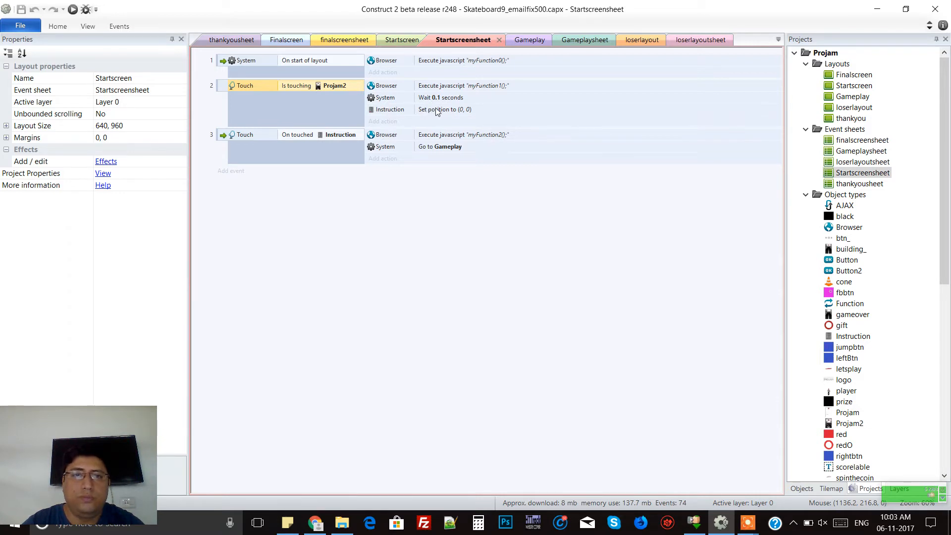
left_click(444, 109)
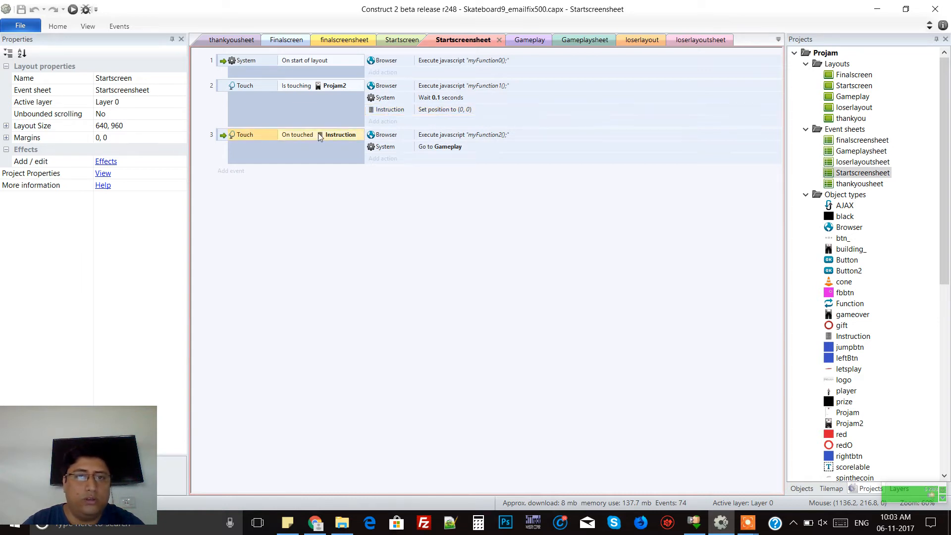
left_click(439, 146)
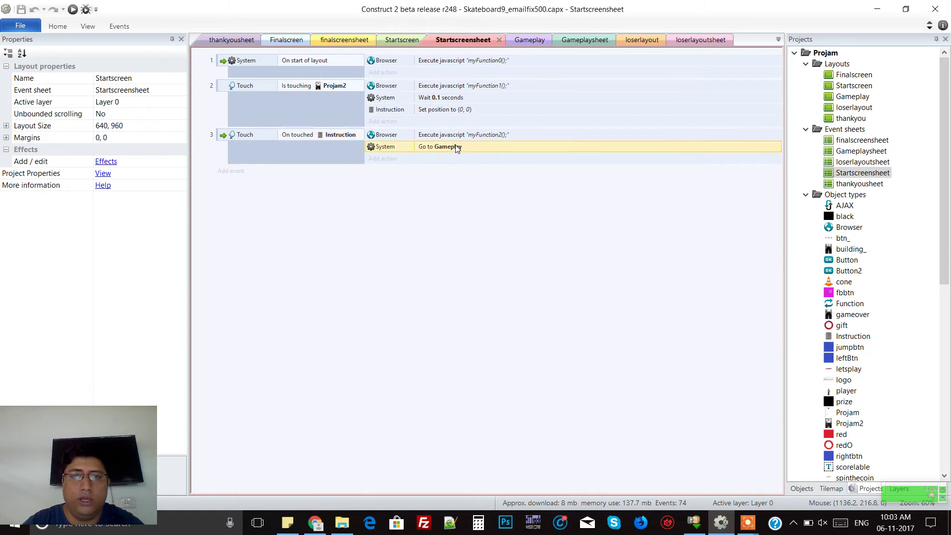
mouse_move(570, 219)
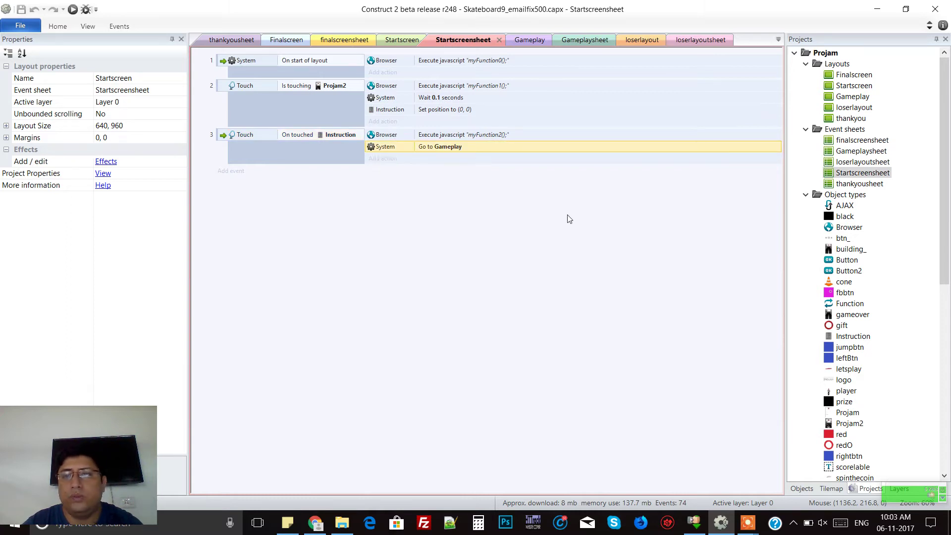
Switch to the Gameplay layout with the skater, score, timer and left/right/jump controls
left_click(852, 96)
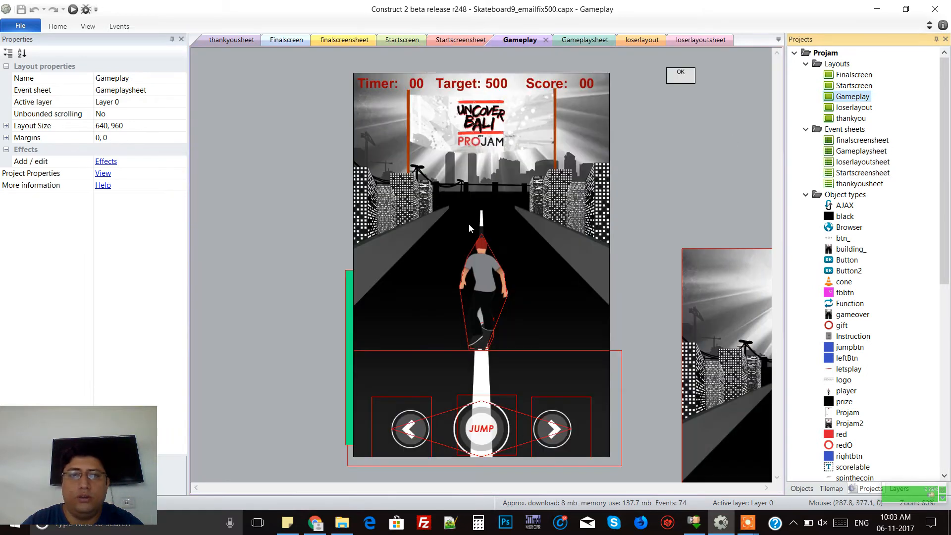
mouse_move(265, 319)
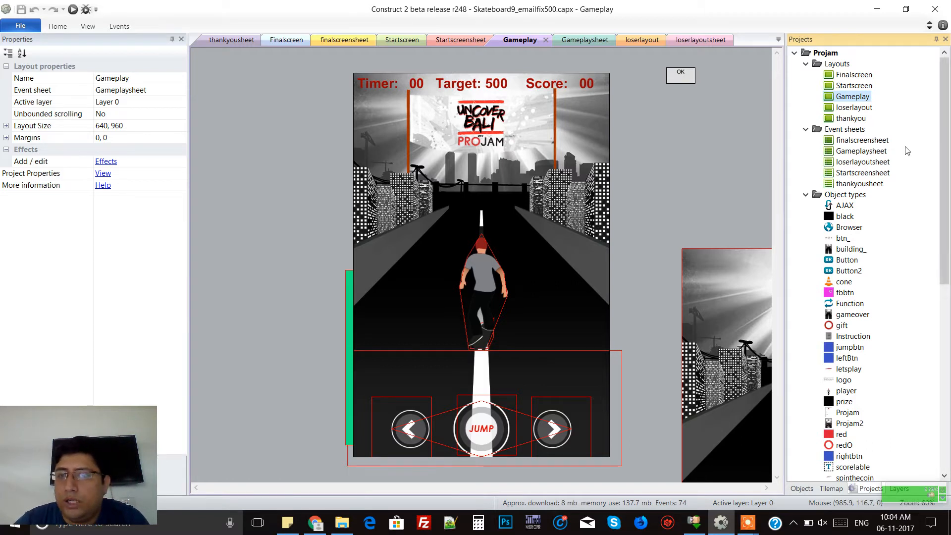
Browse the Gameplaysheet touch events and show the player's Platform behaviour properties
left_click(584, 39)
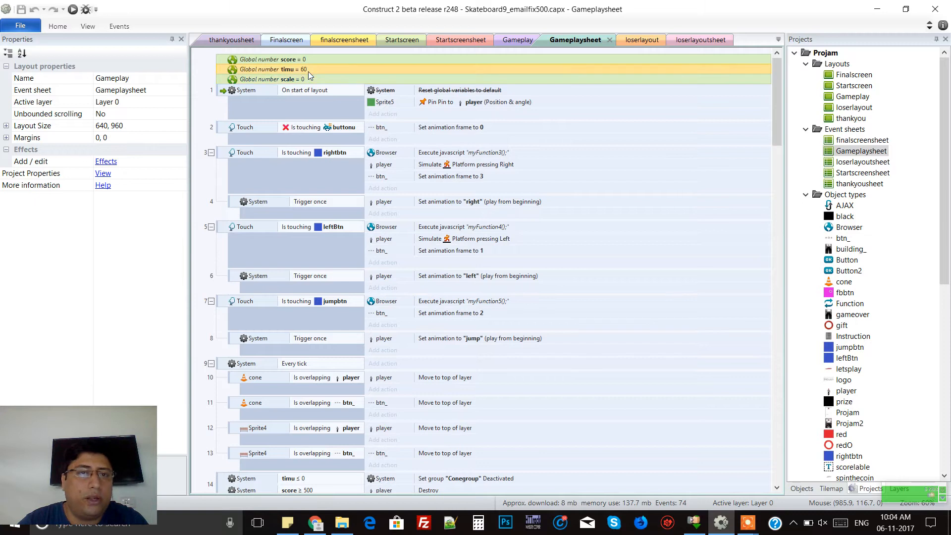
mouse_move(461, 127)
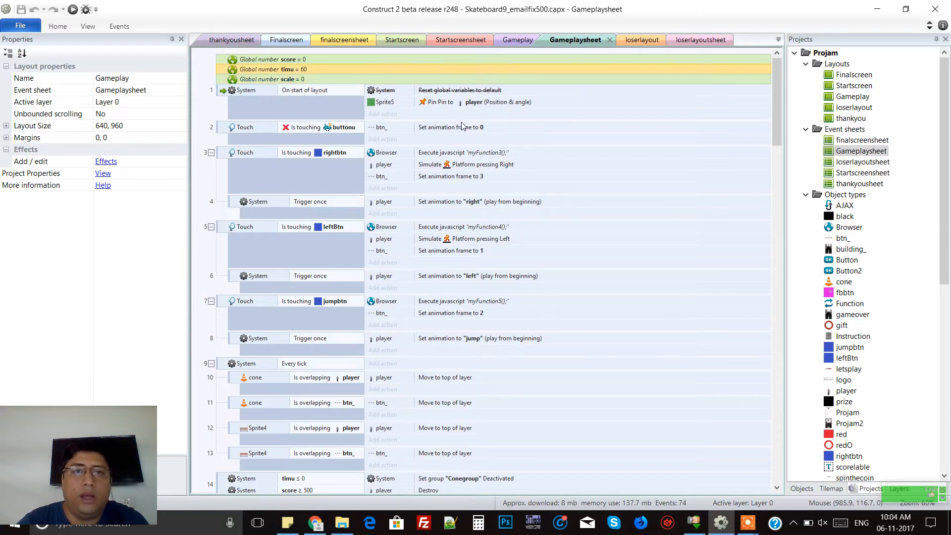
mouse_move(437, 111)
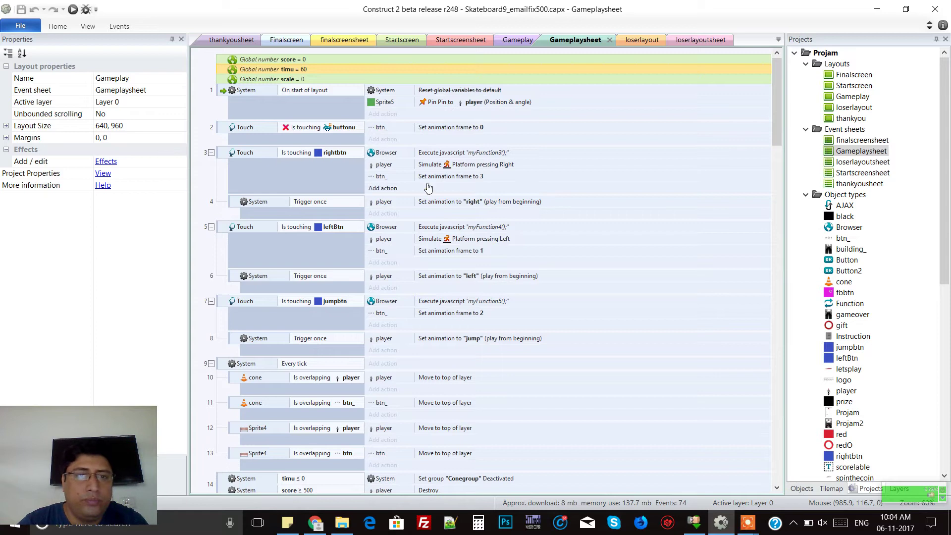
scroll("down", 3)
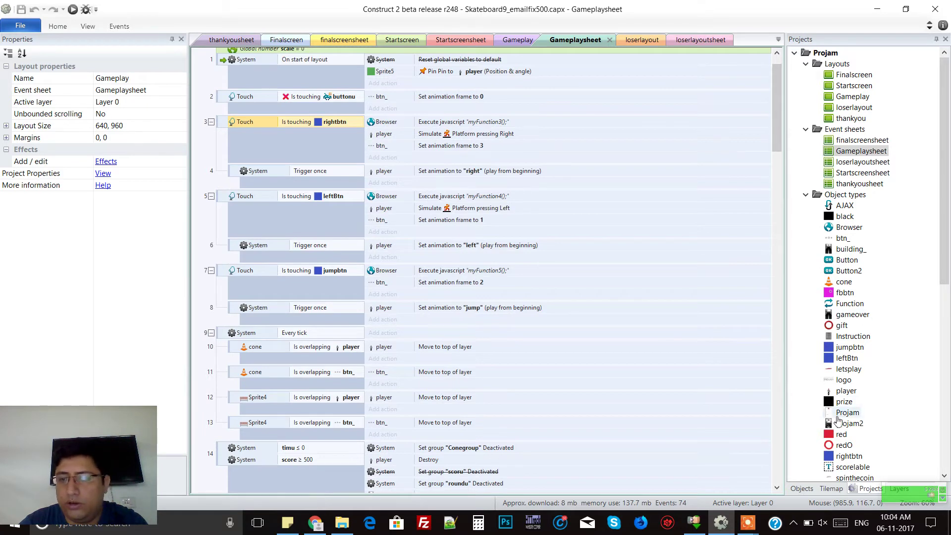
left_click(846, 391)
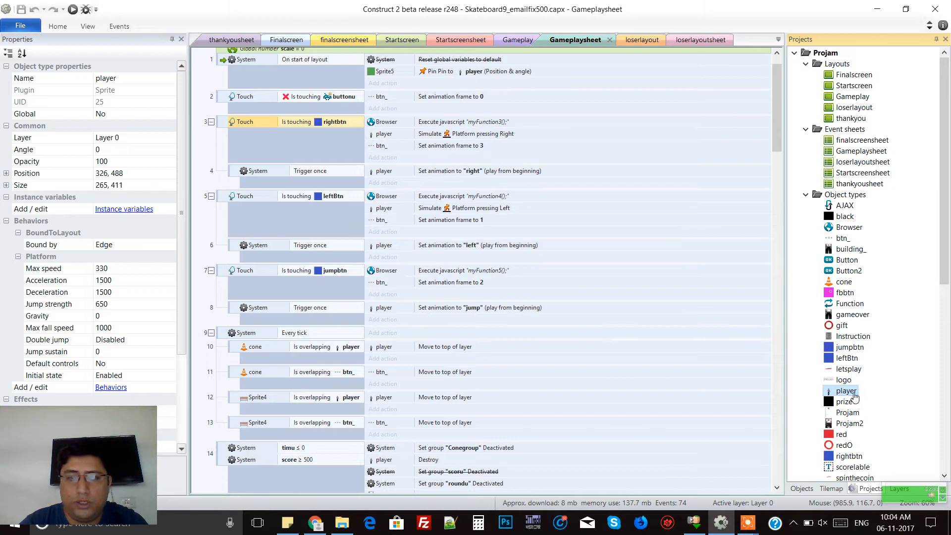
left_click(111, 387)
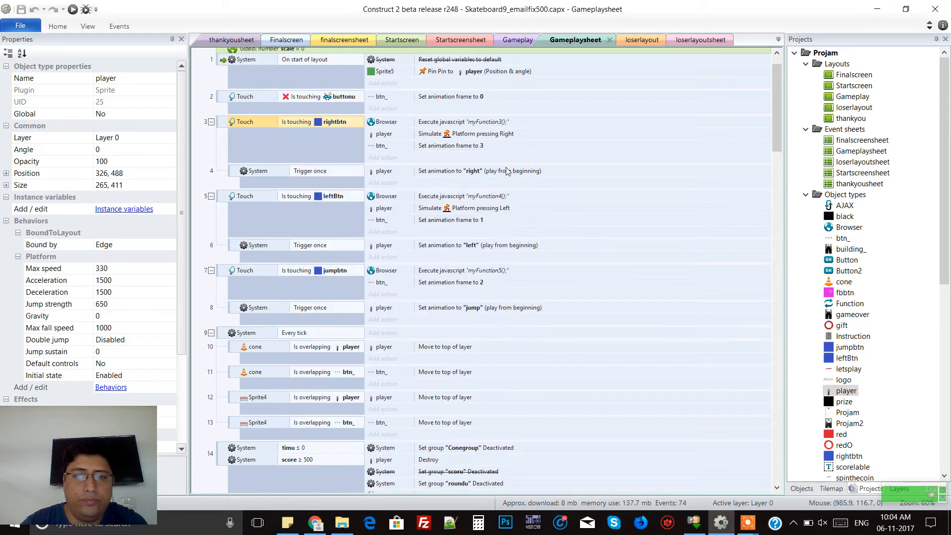
scroll("down", 3)
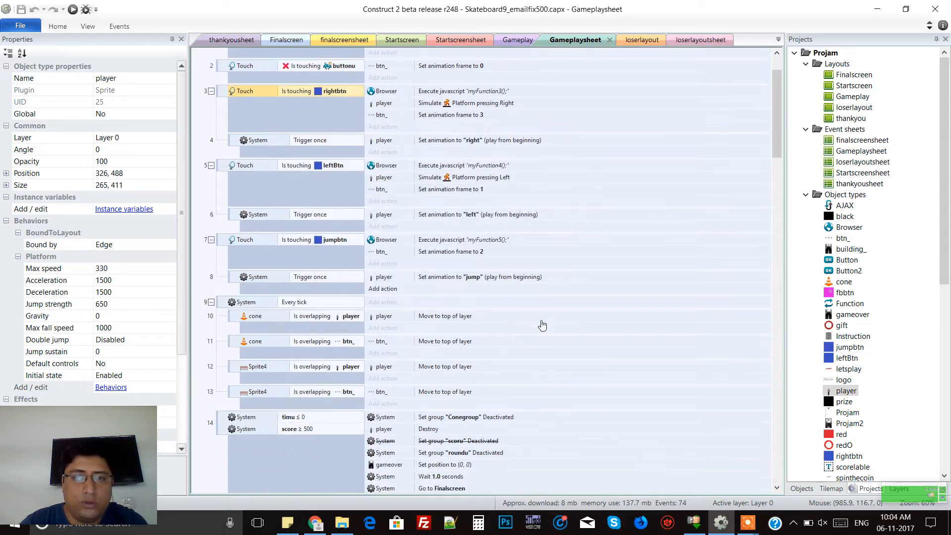
scroll("down", 3)
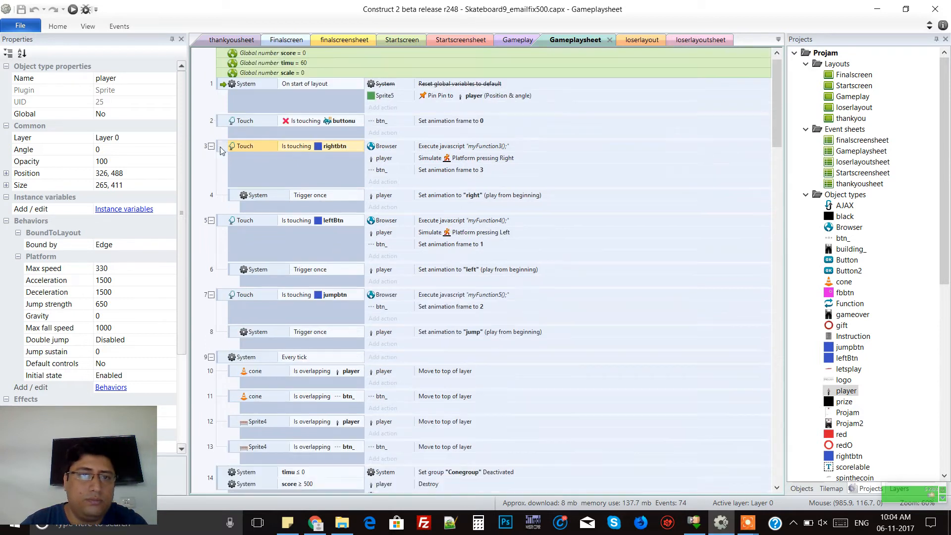
Collapse the rightbtn touch event and bring up its context menu
left_click(245, 146)
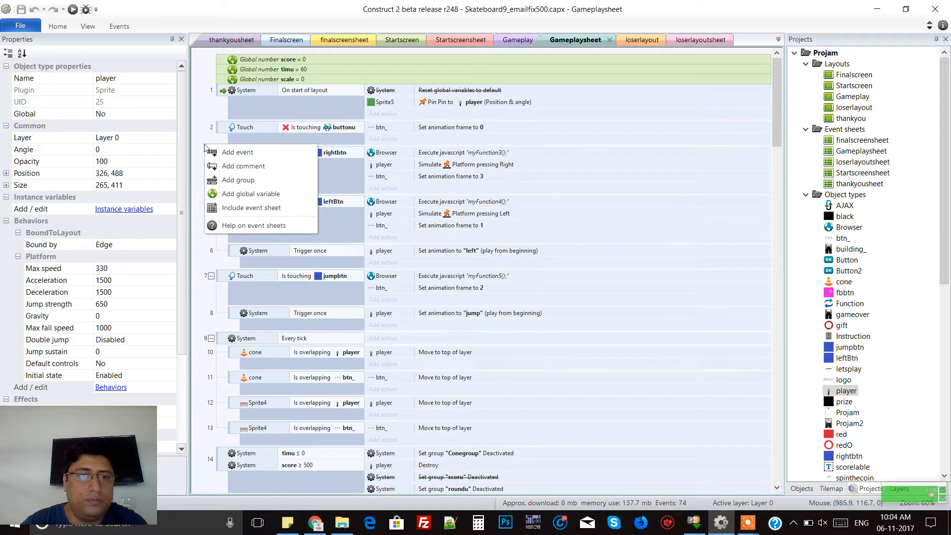
mouse_move(237, 152)
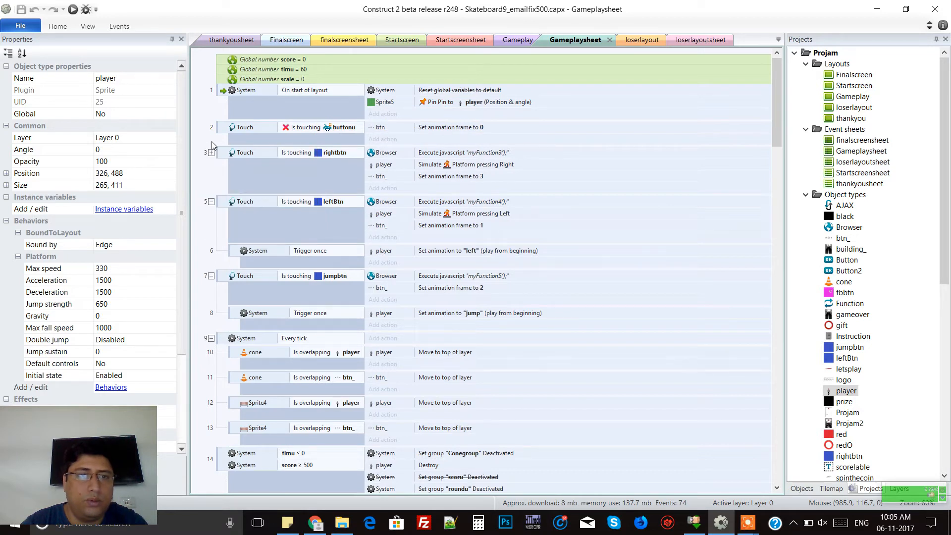
mouse_move(222, 155)
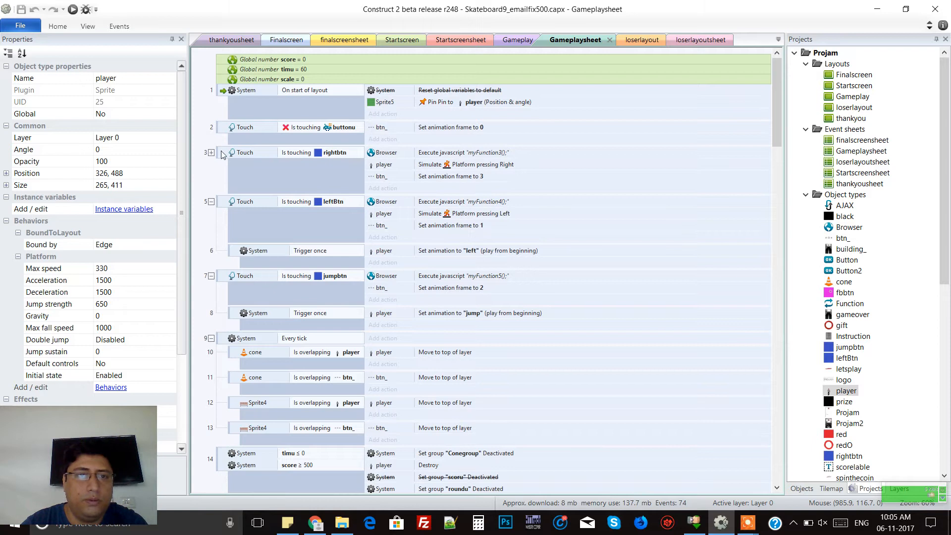
right_click(243, 153)
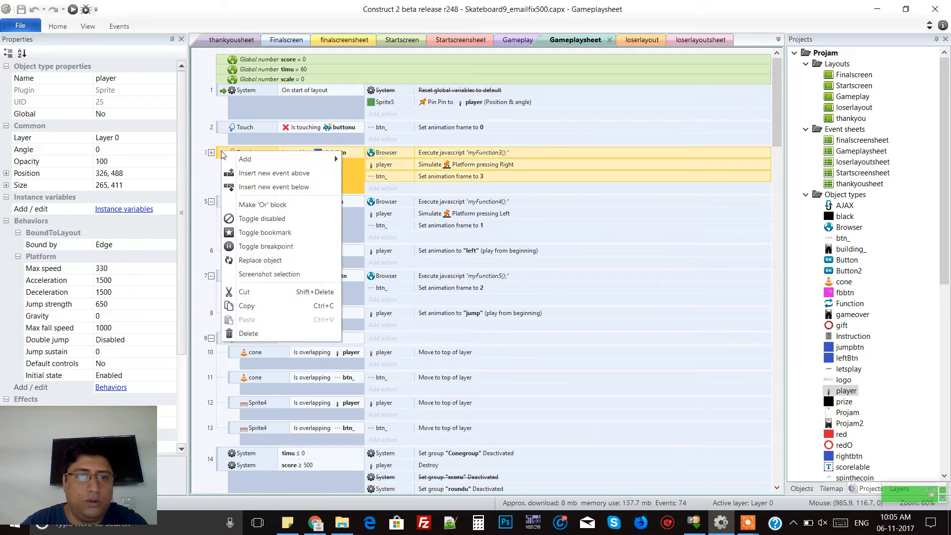
mouse_move(202, 170)
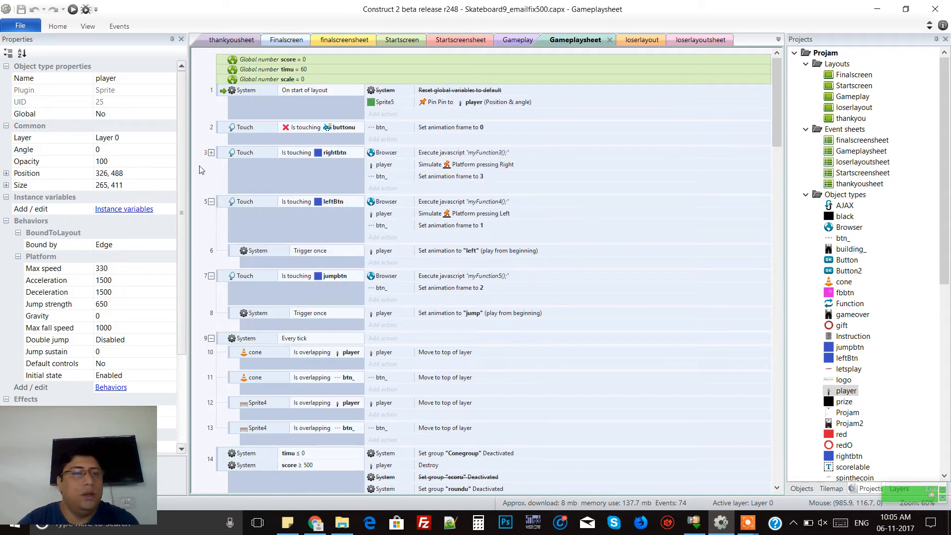
mouse_move(237, 159)
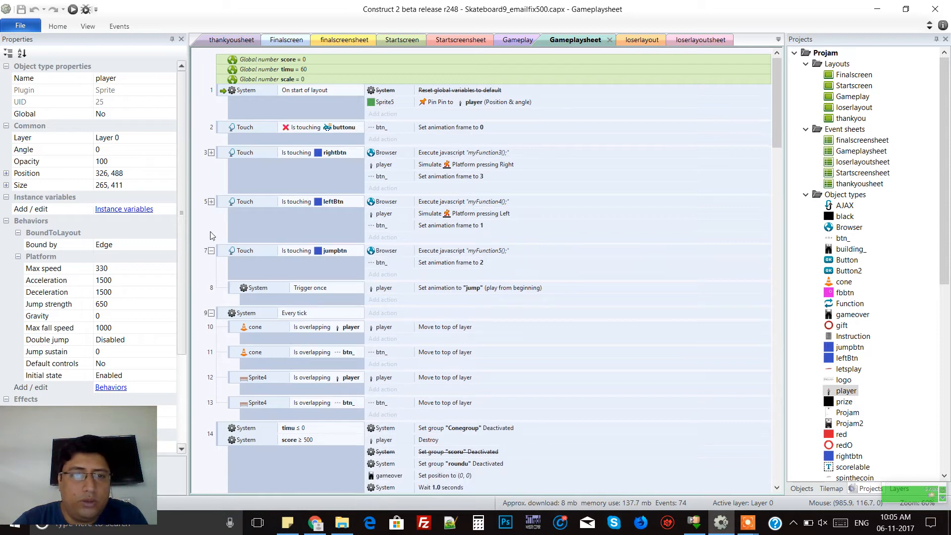
mouse_move(327, 250)
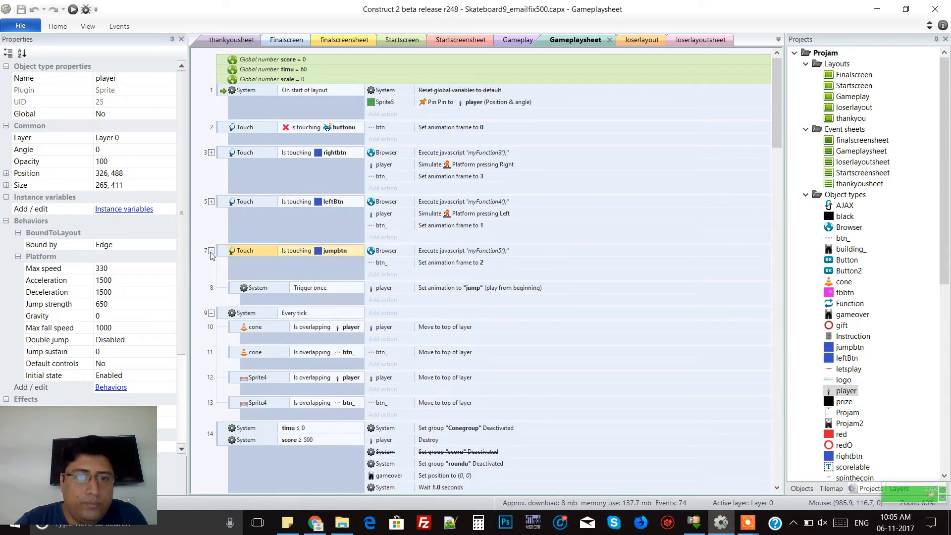
scroll("down", 3)
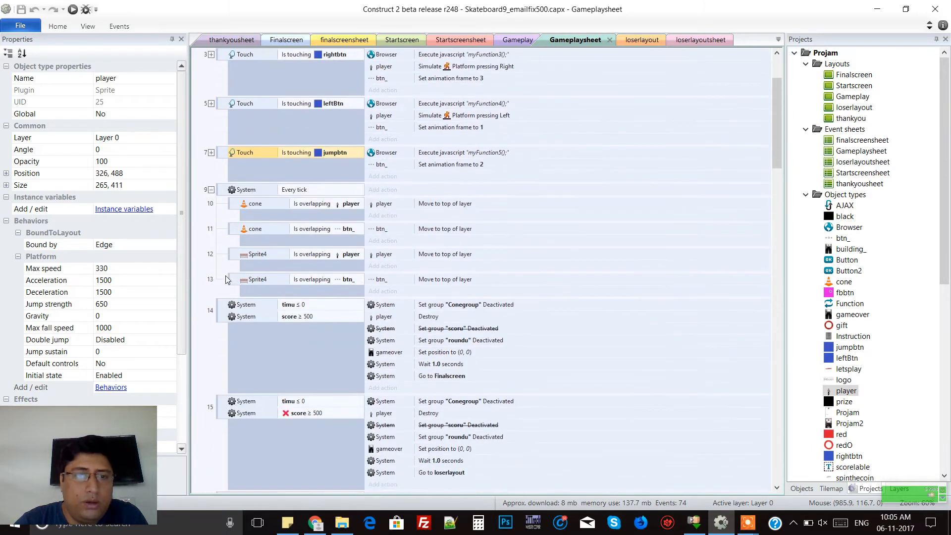
scroll("down", 3)
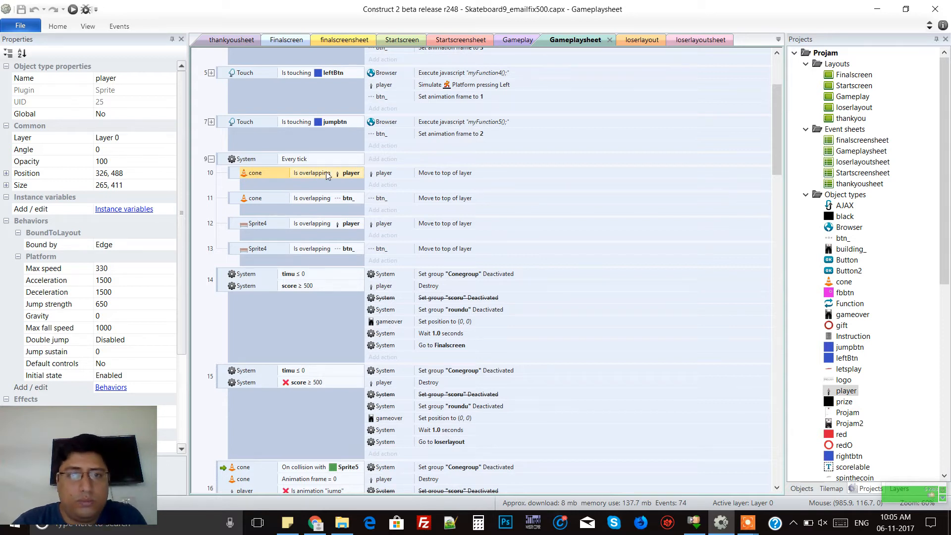
mouse_move(424, 206)
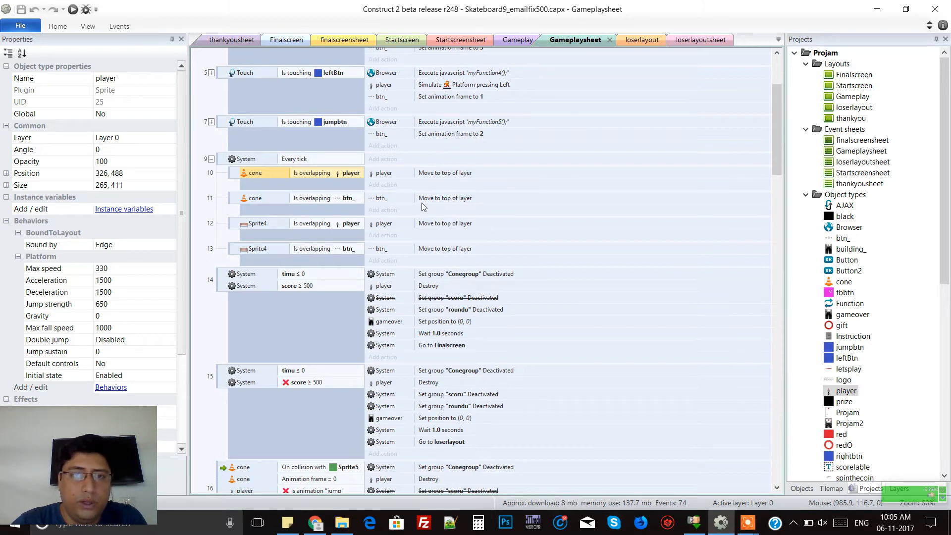
scroll("down", 3)
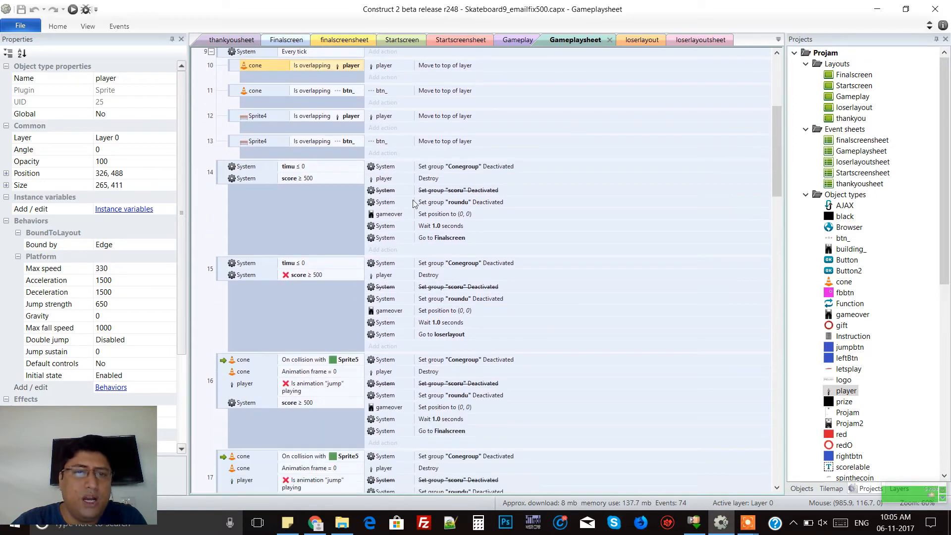
mouse_move(301, 182)
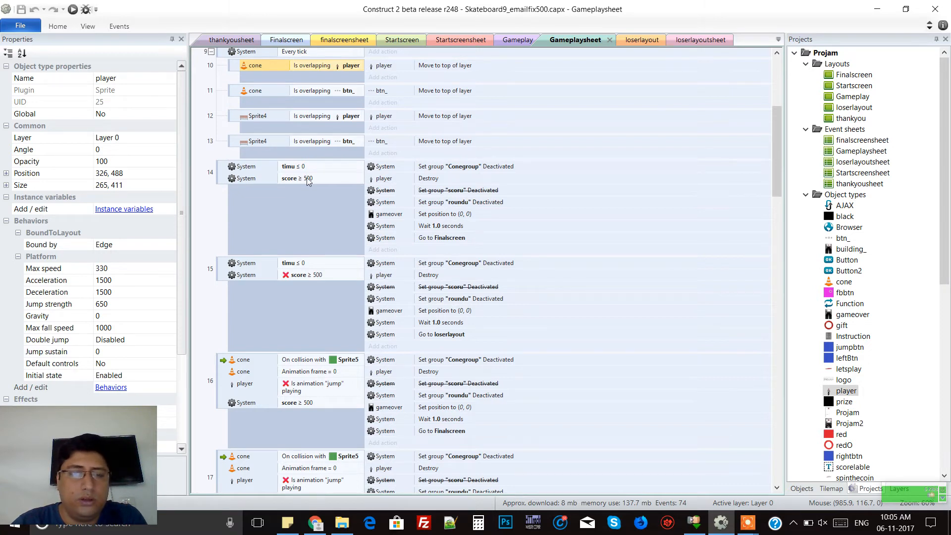
scroll("down", 3)
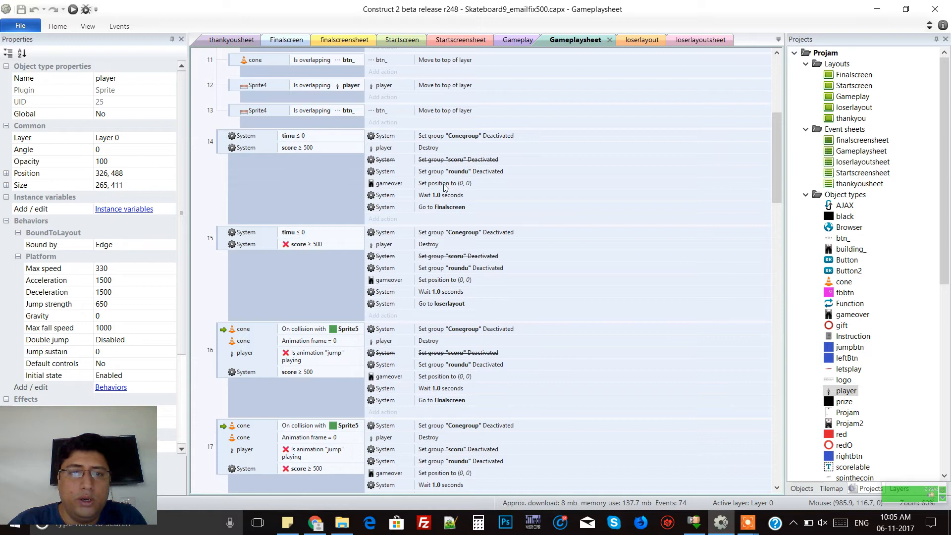
left_click(437, 183)
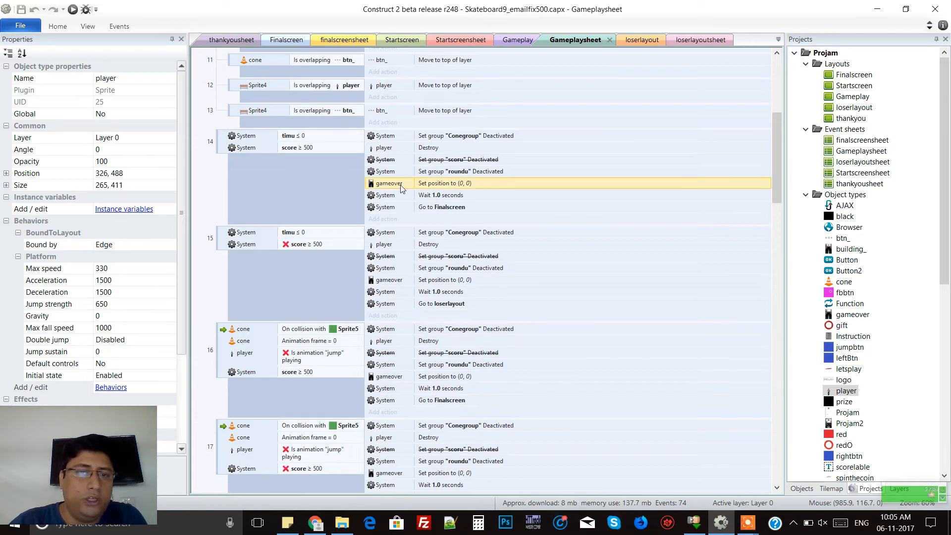
scroll("down", 3)
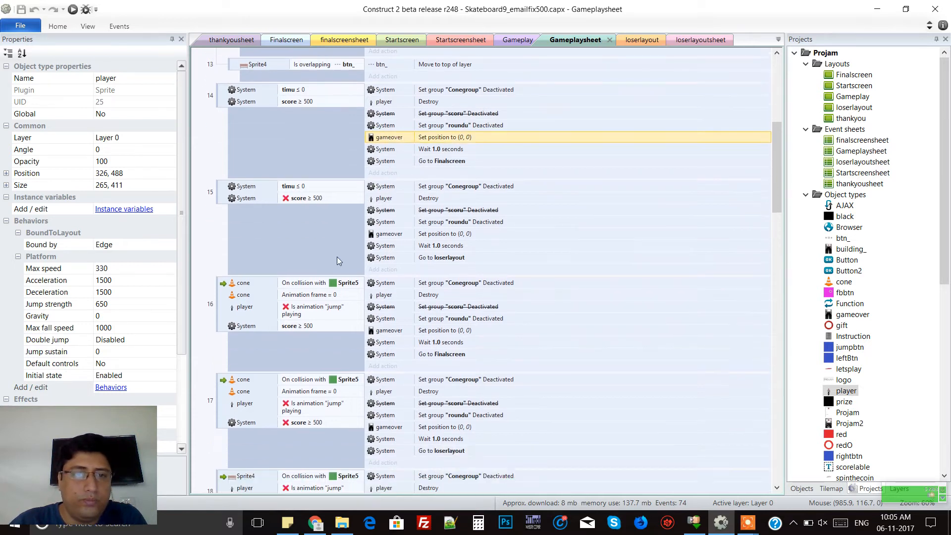
scroll("down", 3)
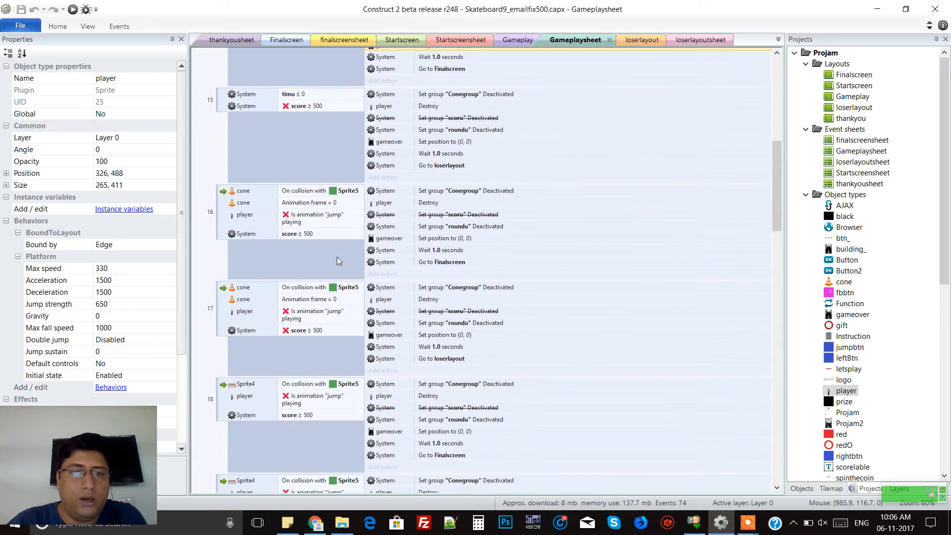
mouse_move(315, 222)
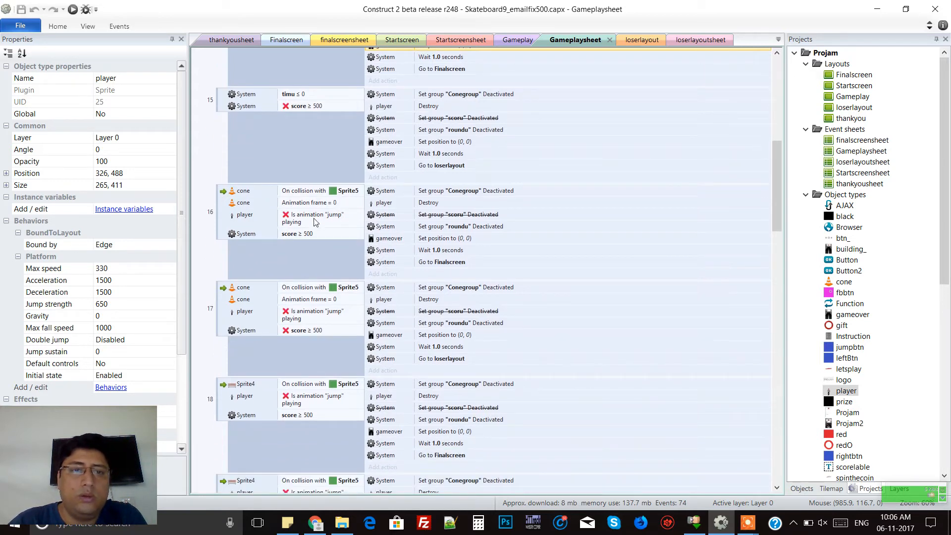
scroll("down", 3)
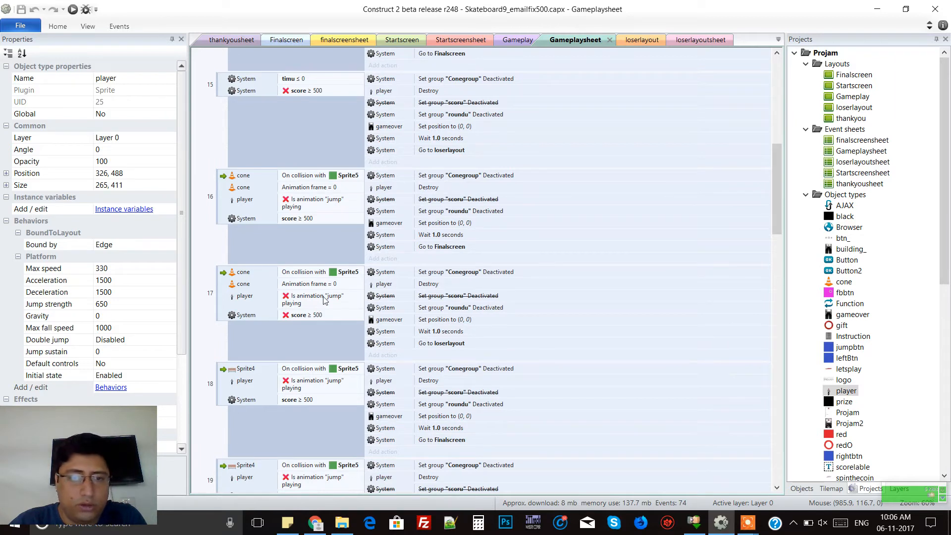
scroll("down", 3)
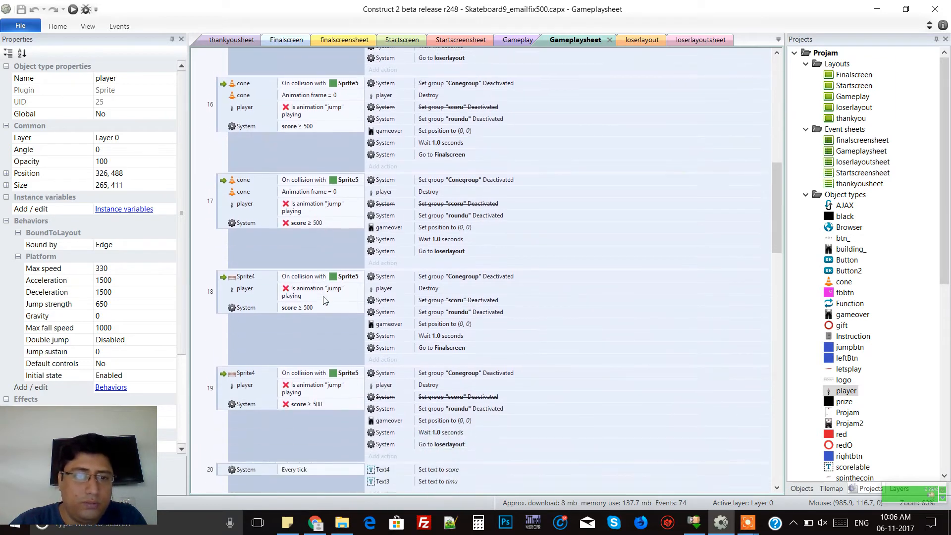
scroll("down", 3)
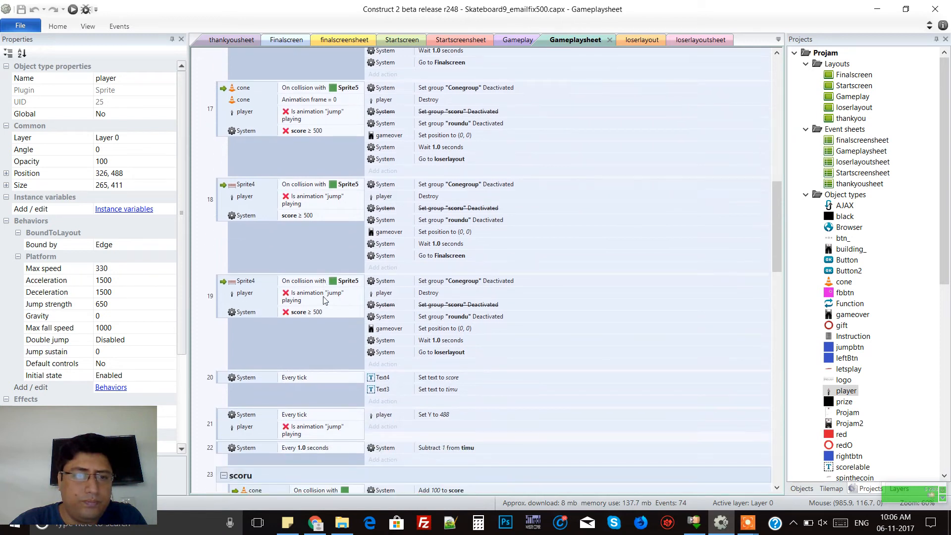
mouse_move(486, 306)
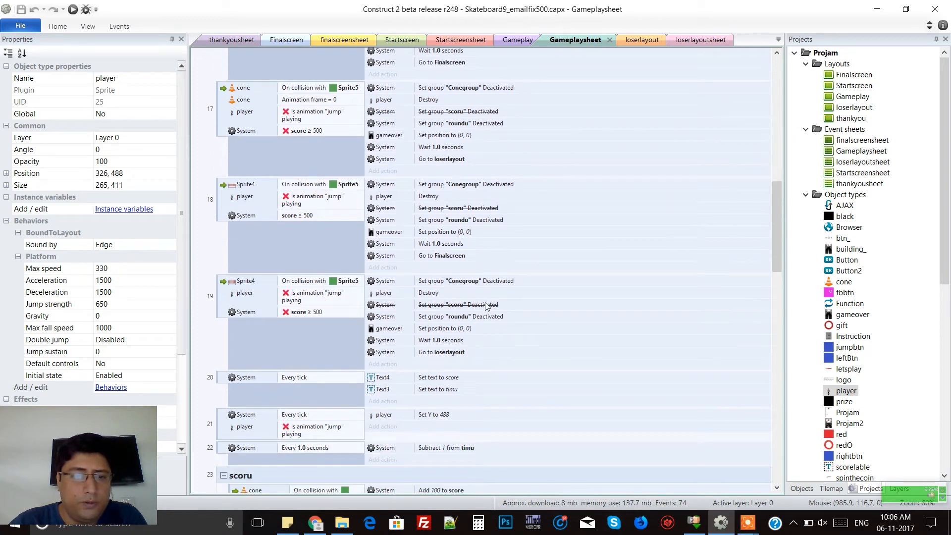
scroll("down", 3)
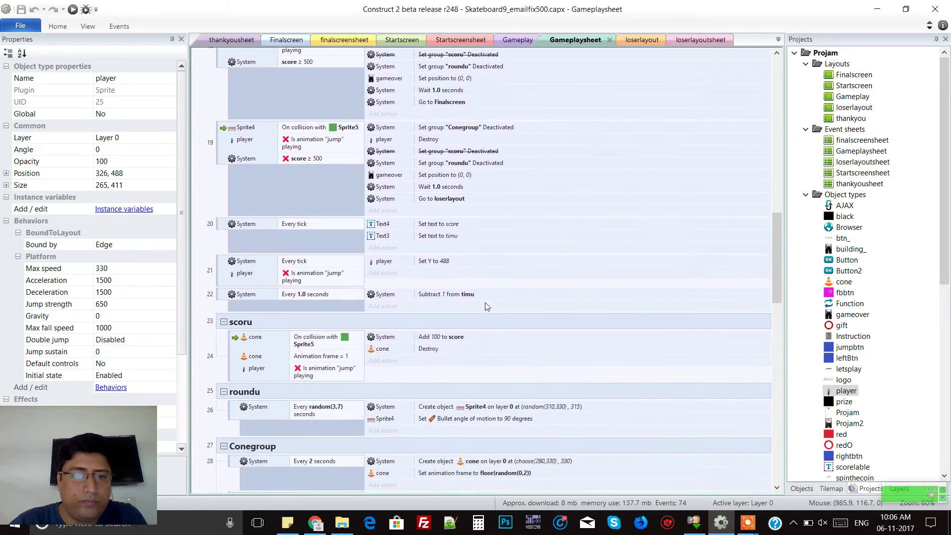
scroll("down", 3)
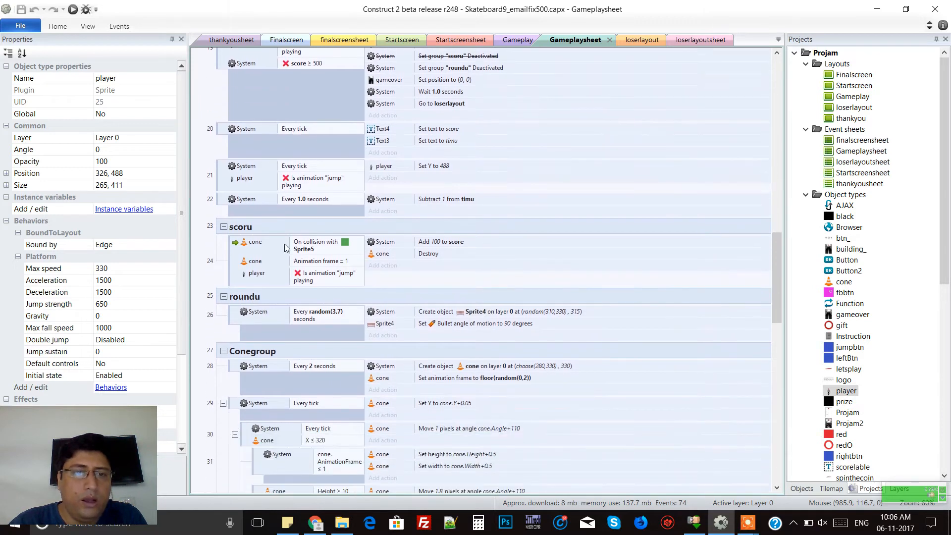
left_click(325, 245)
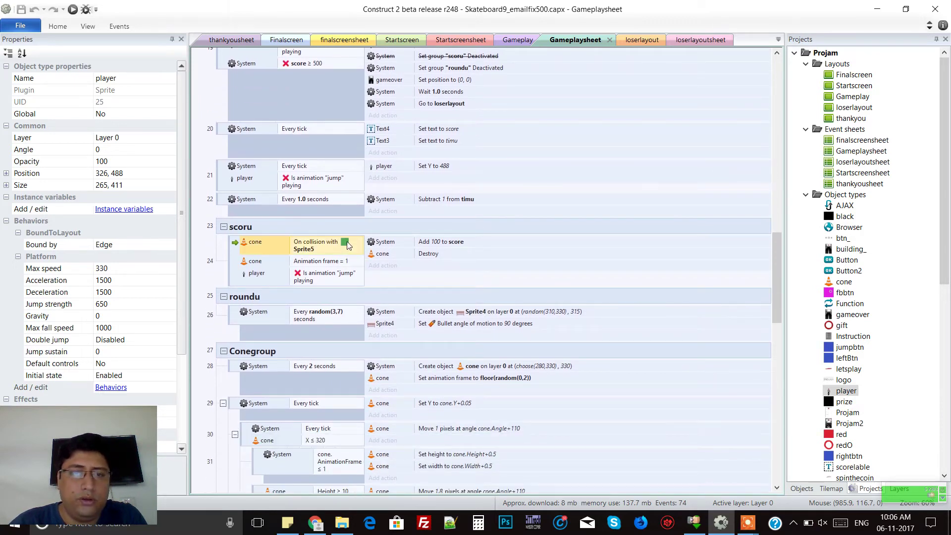
mouse_move(460, 40)
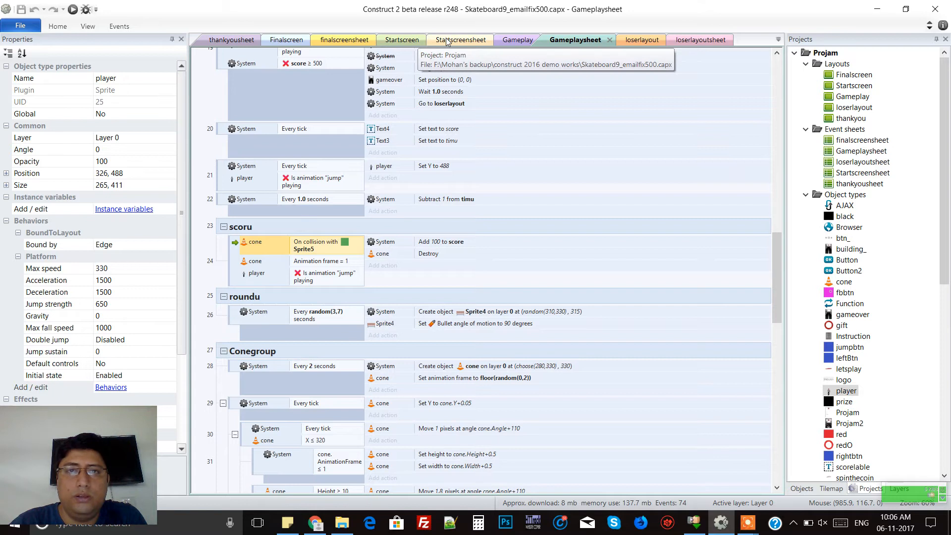
On the Gameplay layout, inspect Sprite5's plain green square image, then close the editor
left_click(518, 39)
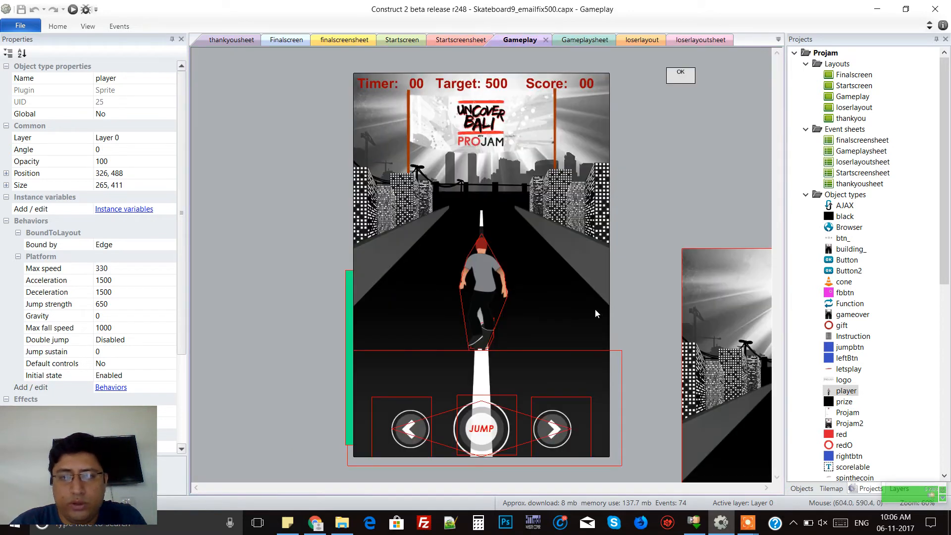
mouse_move(946, 239)
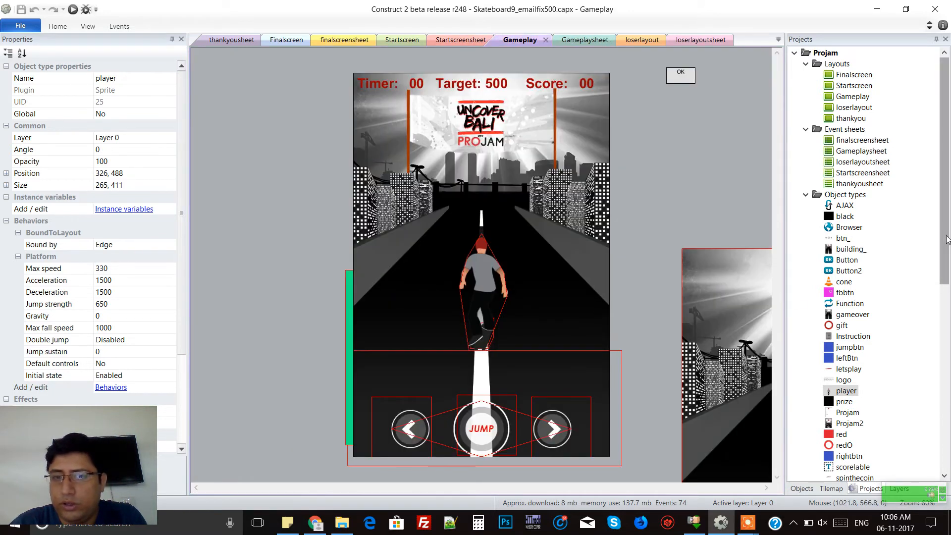
scroll("down", 3)
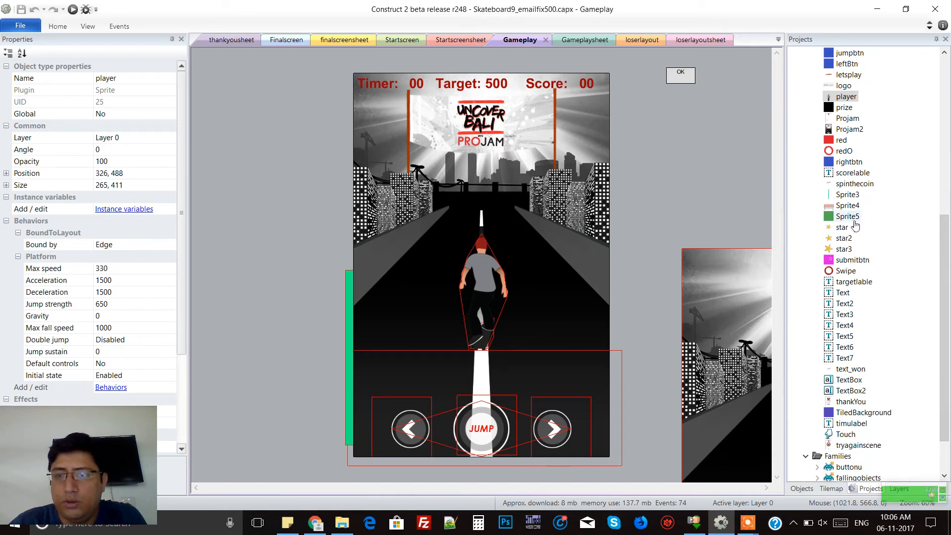
left_click(847, 216)
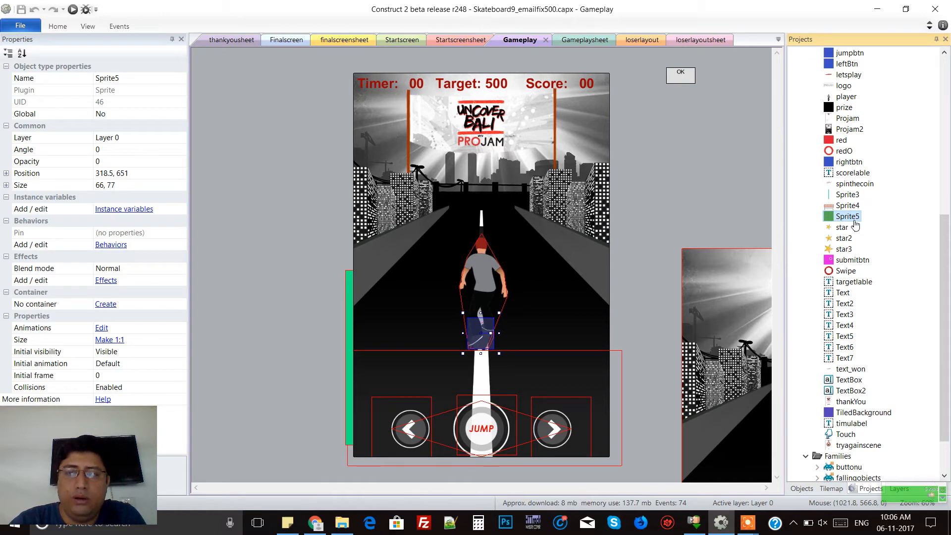
double_click(847, 216)
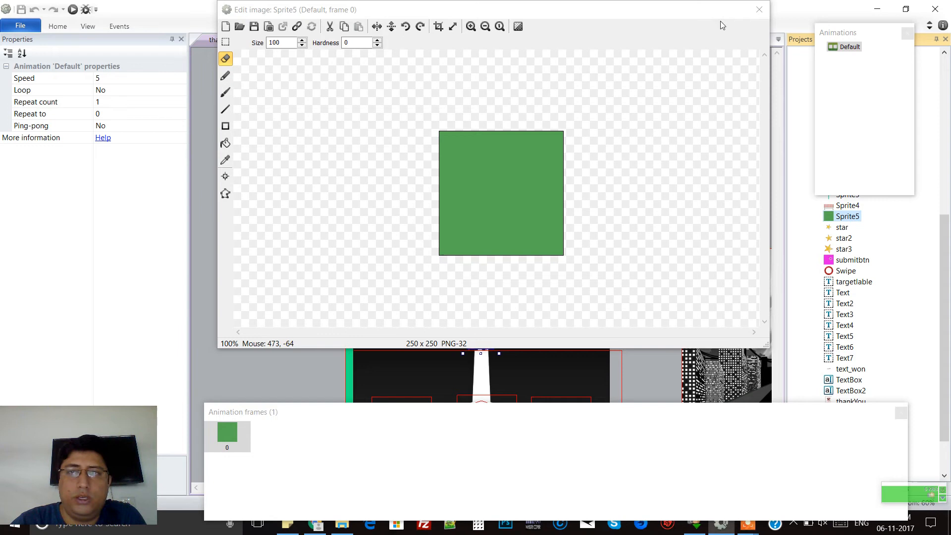
left_click(759, 9)
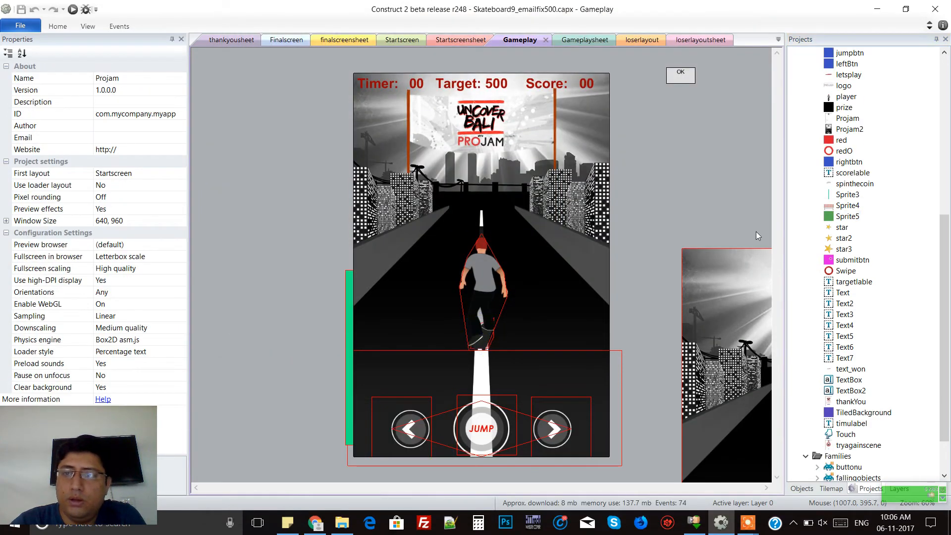
mouse_move(444, 42)
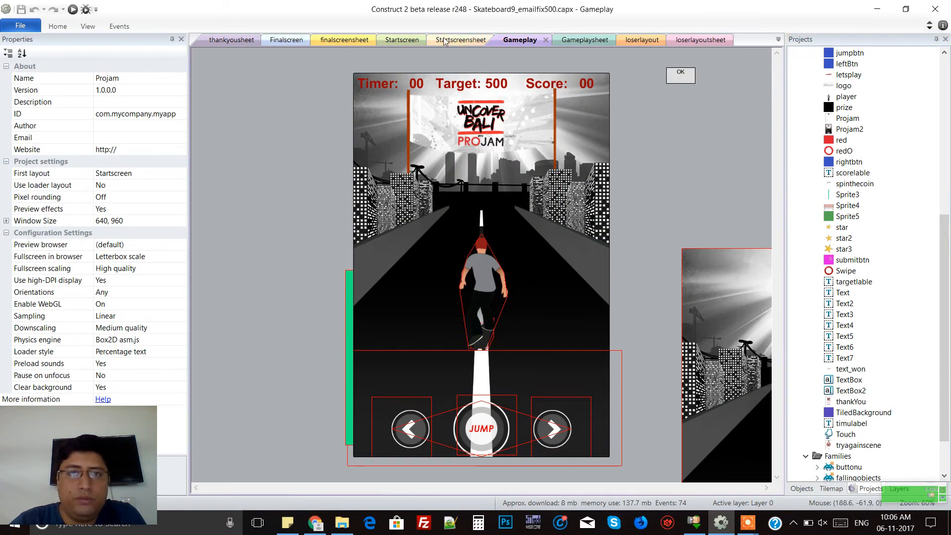
Scroll Gameplaysheet to the roundu and Conegroup groups, selecting the cone-destroy action
left_click(577, 40)
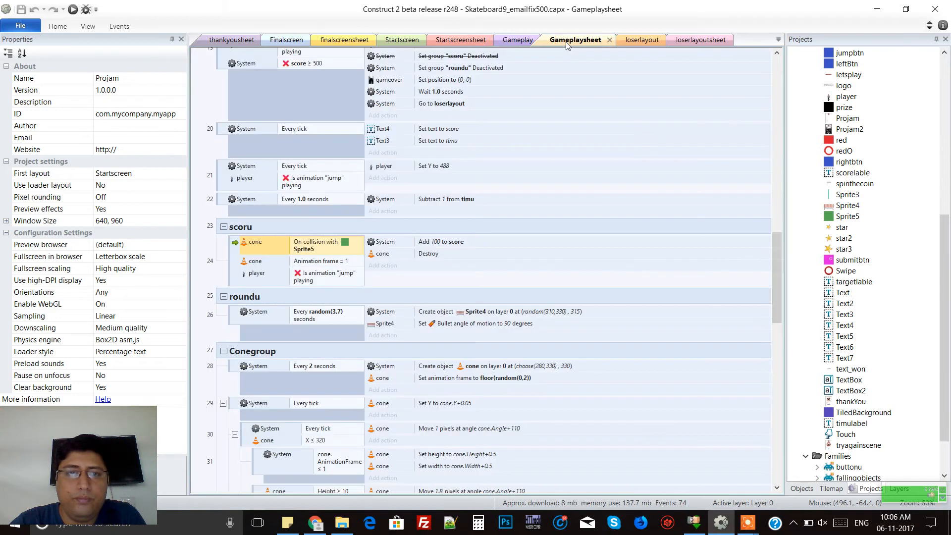
scroll("down", 3)
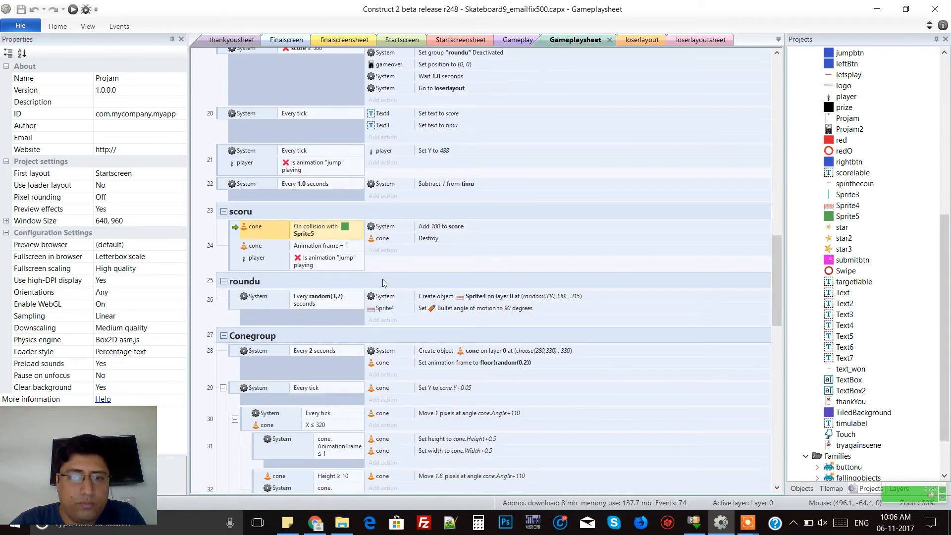
scroll("down", 3)
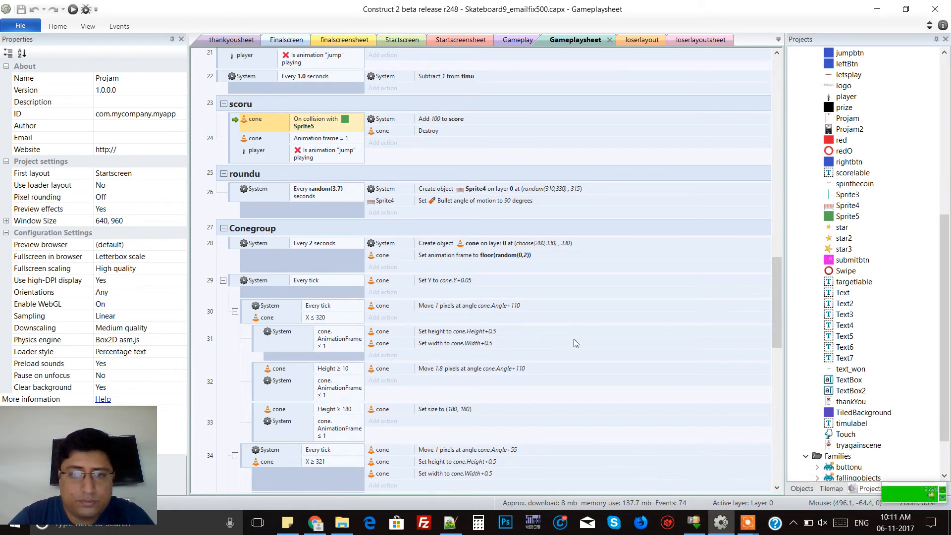
scroll("down", 3)
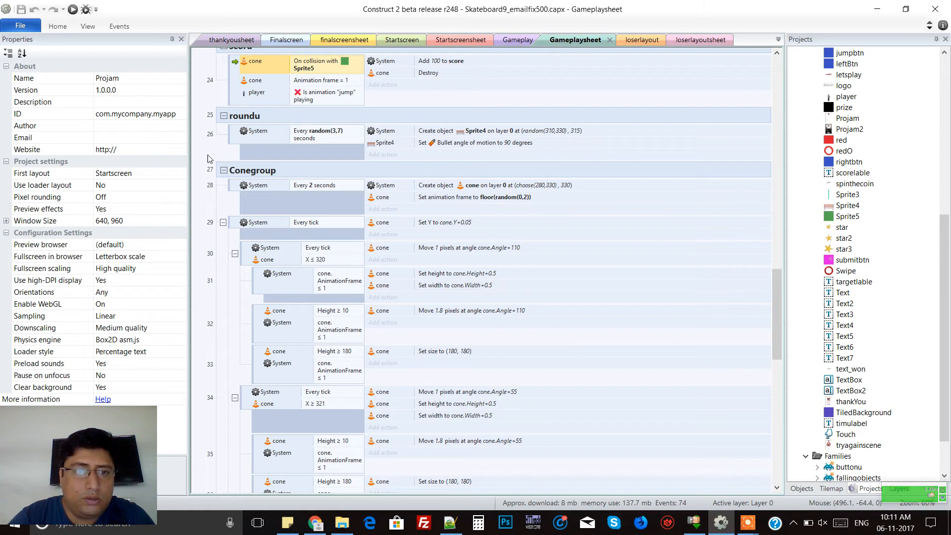
mouse_move(262, 140)
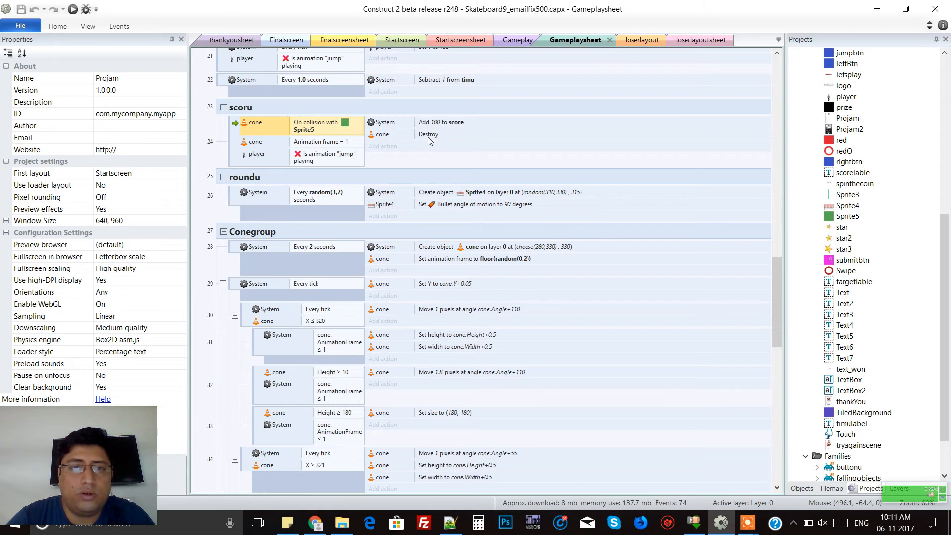
left_click(428, 134)
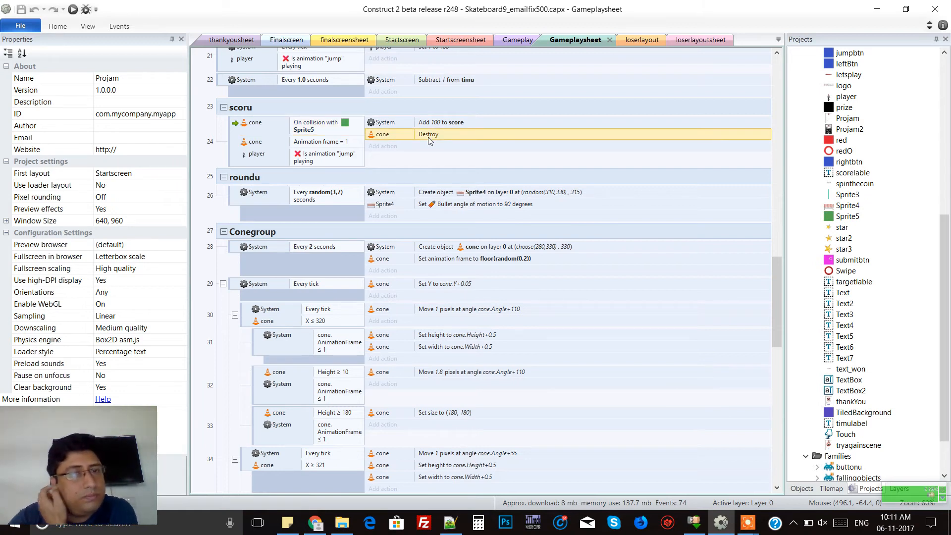
scroll("down", 3)
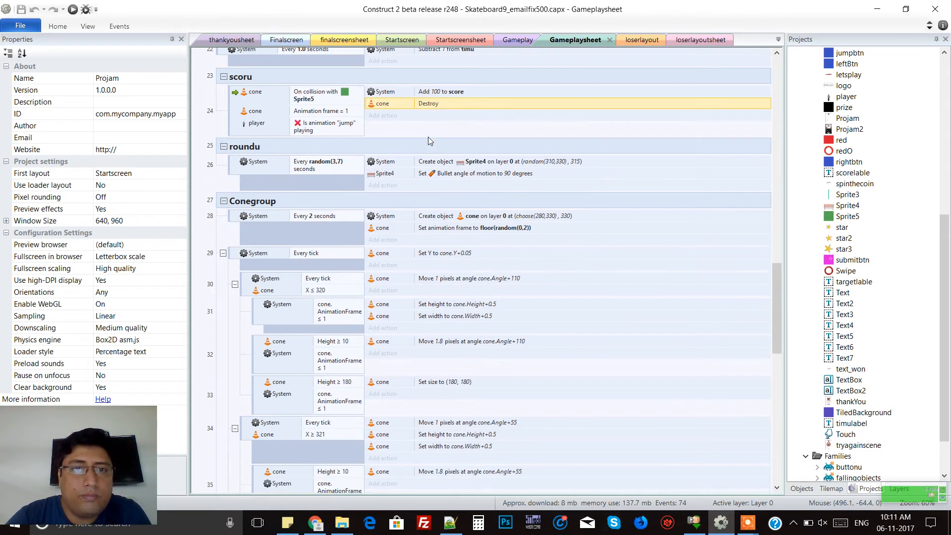
scroll("down", 3)
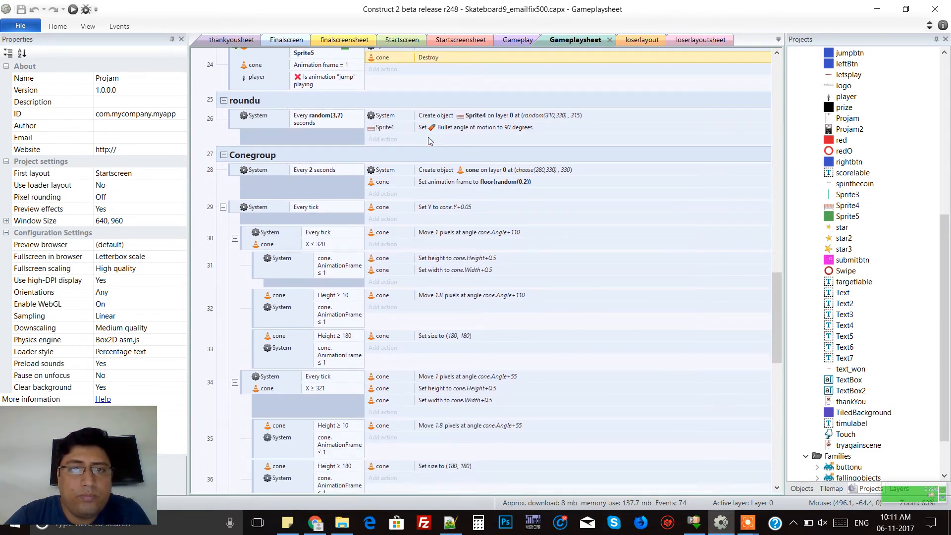
mouse_move(425, 128)
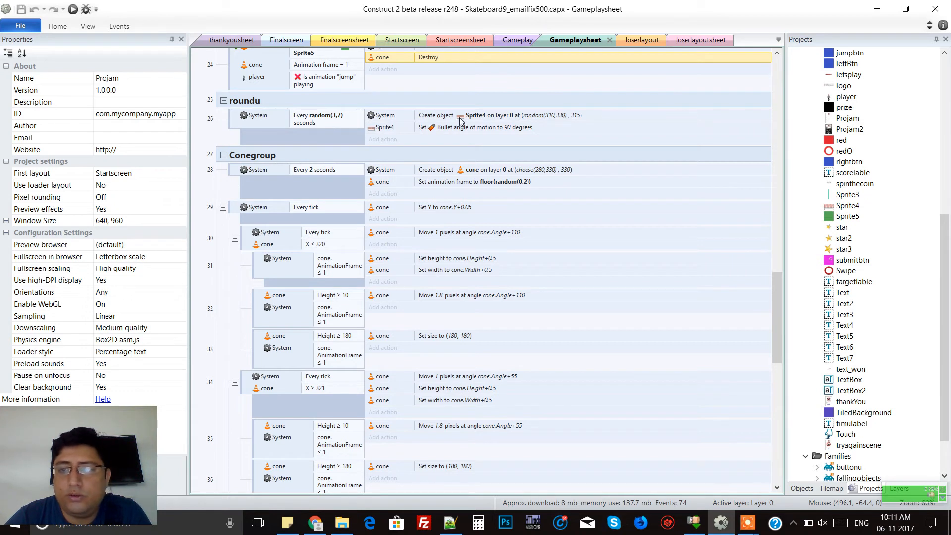
Inspect the cone sprite's cone, ring and barrier frames, then scroll to the Conegroup events
double_click(847, 205)
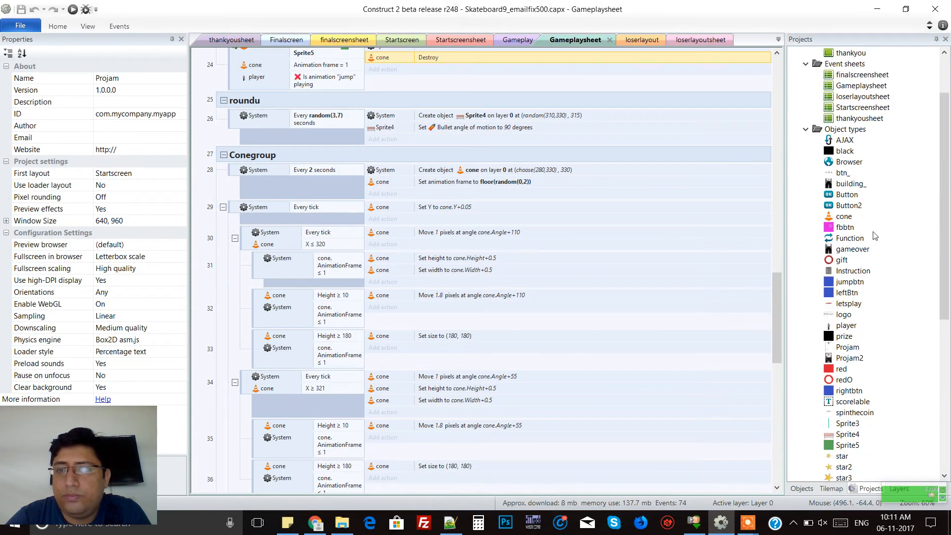
double_click(844, 216)
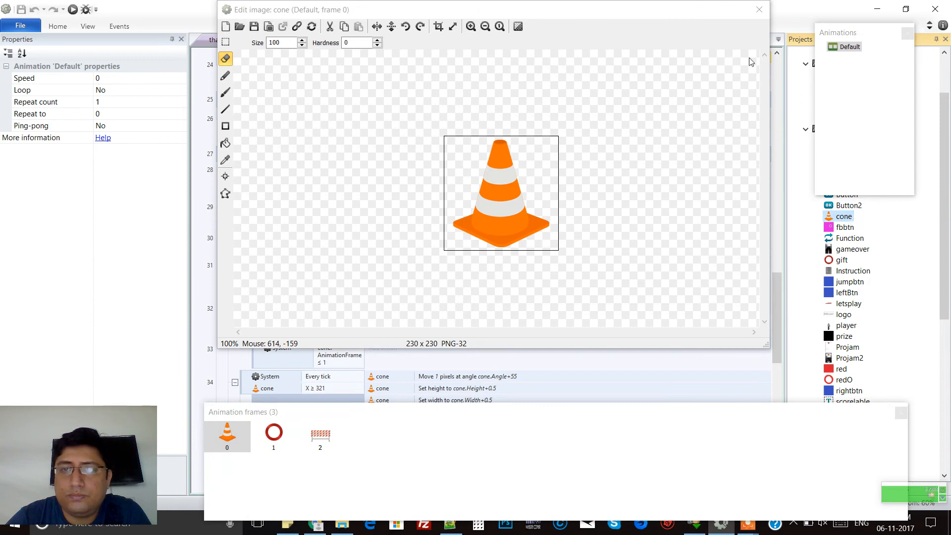
left_click(758, 10)
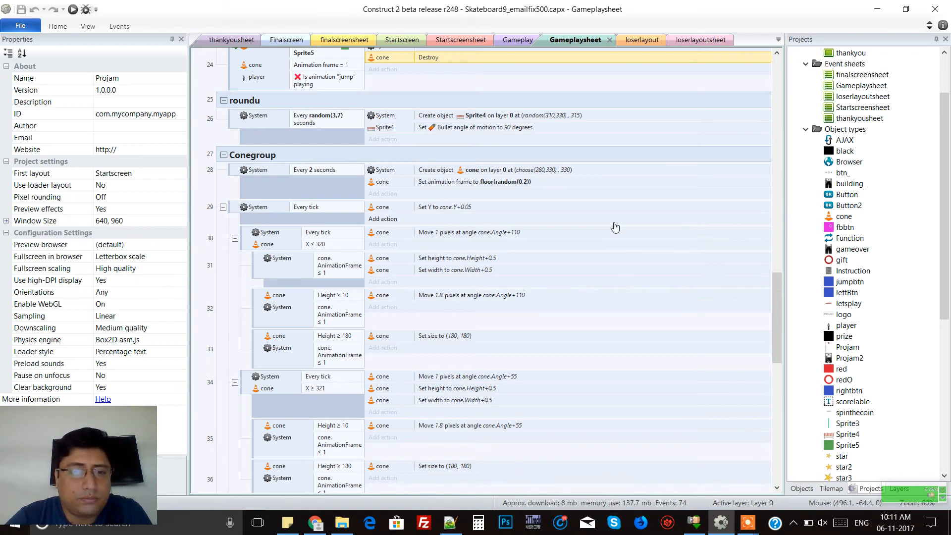
scroll("down", 3)
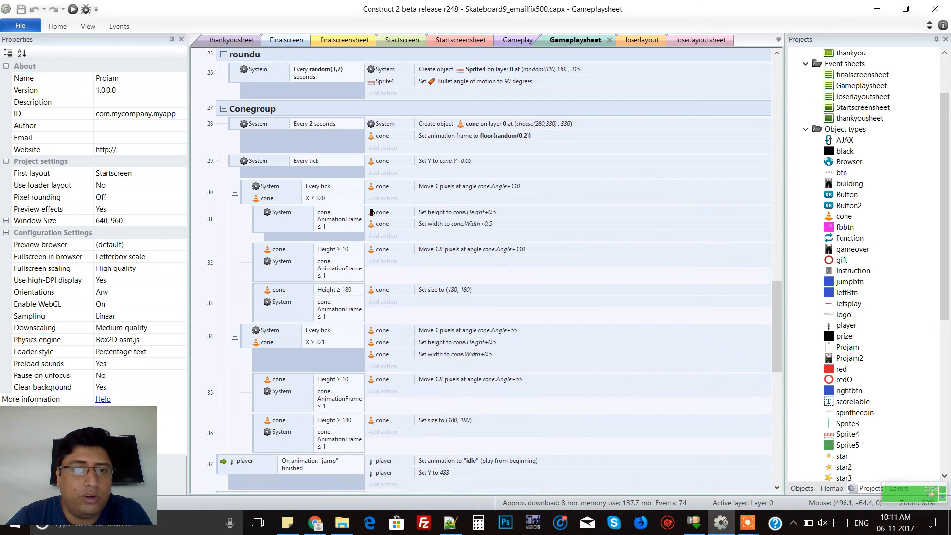
scroll("down", 3)
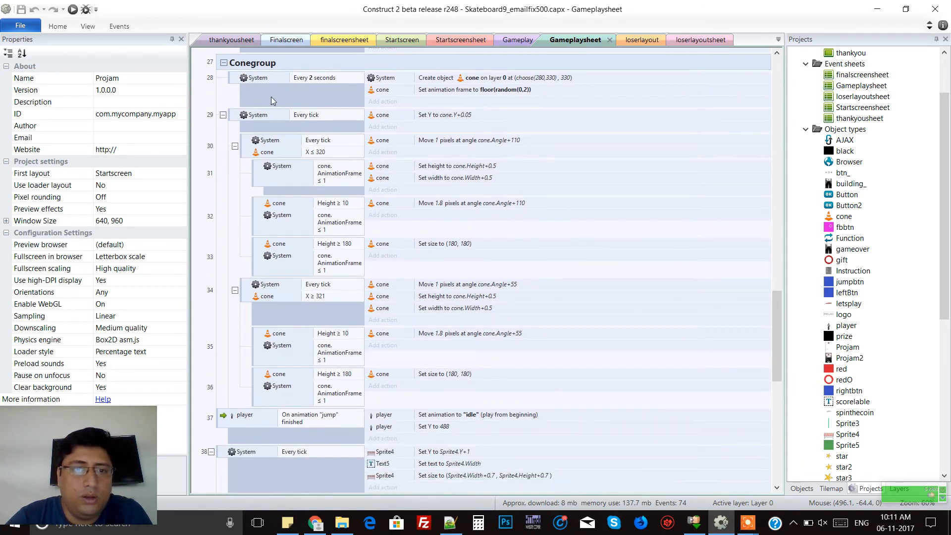
mouse_move(332, 199)
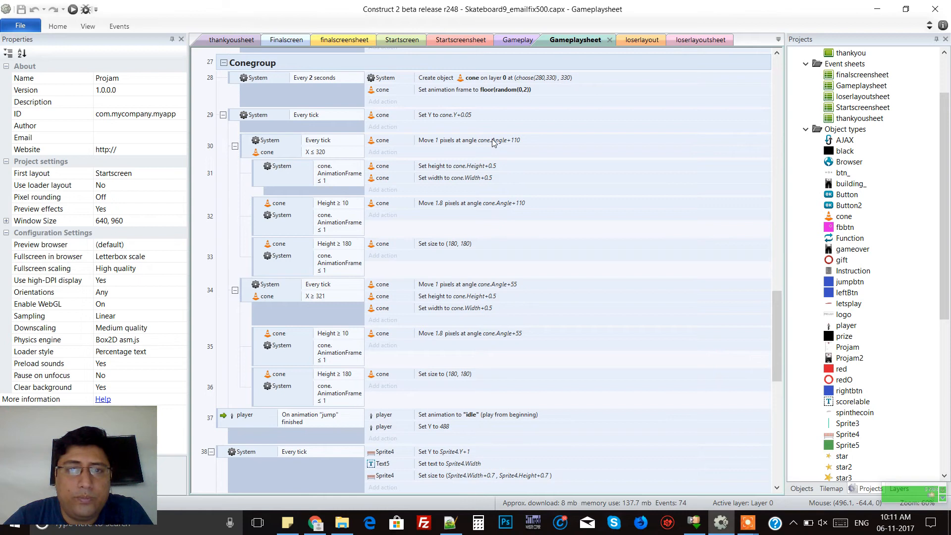
mouse_move(401, 142)
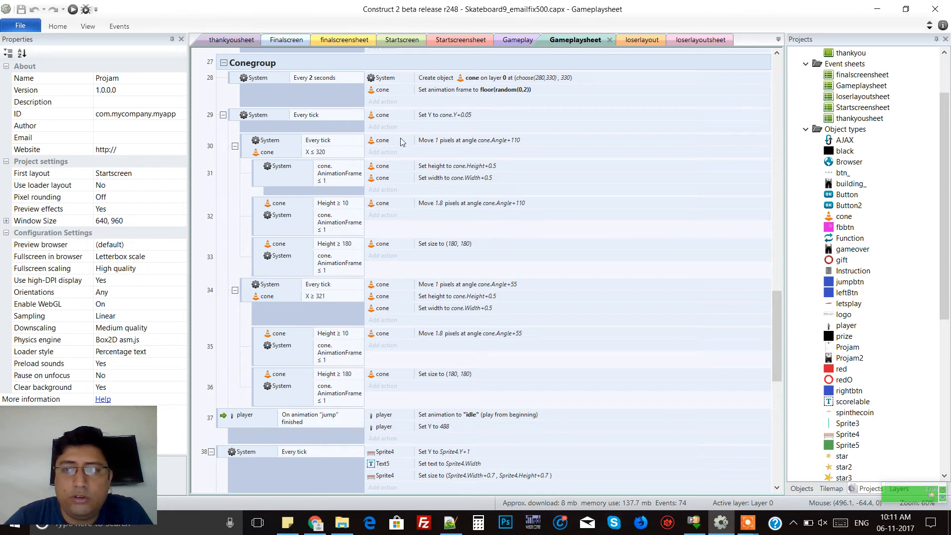
Show the cone's properties: 10×10 size and Bullet speed 150, beside Gameplaysheet
left_click(843, 216)
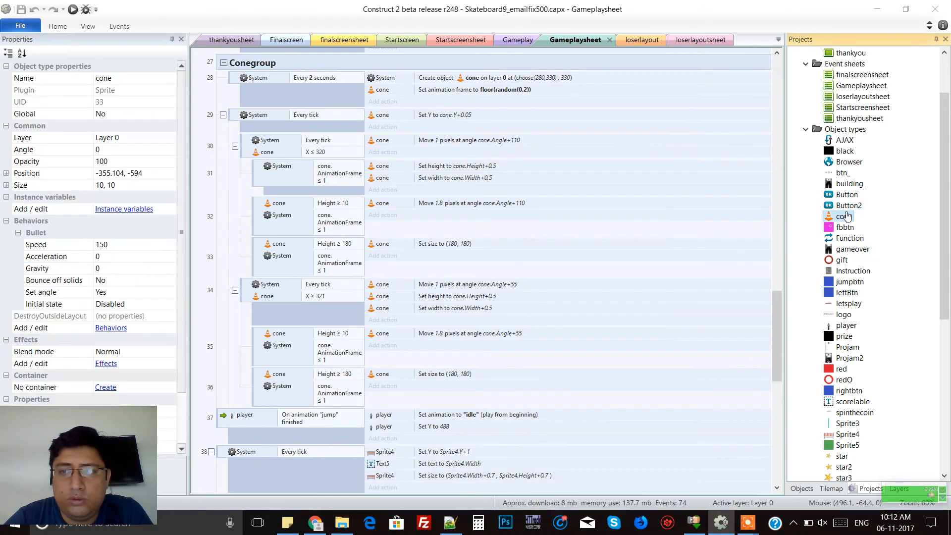
double_click(840, 216)
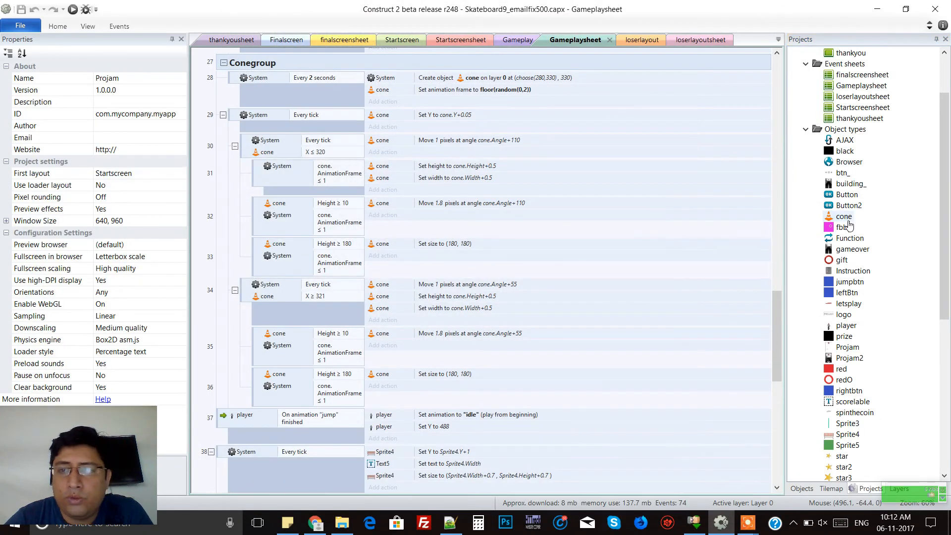
left_click(844, 216)
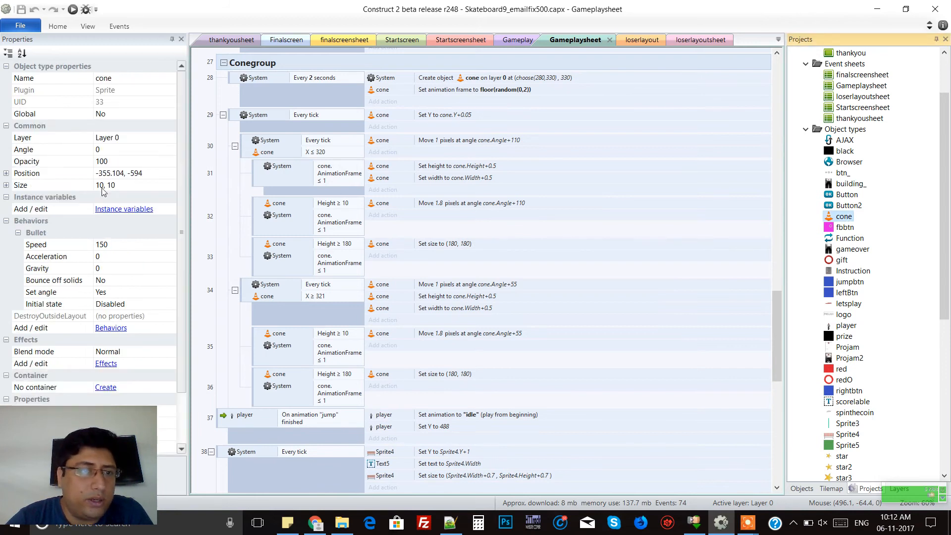
left_click(104, 184)
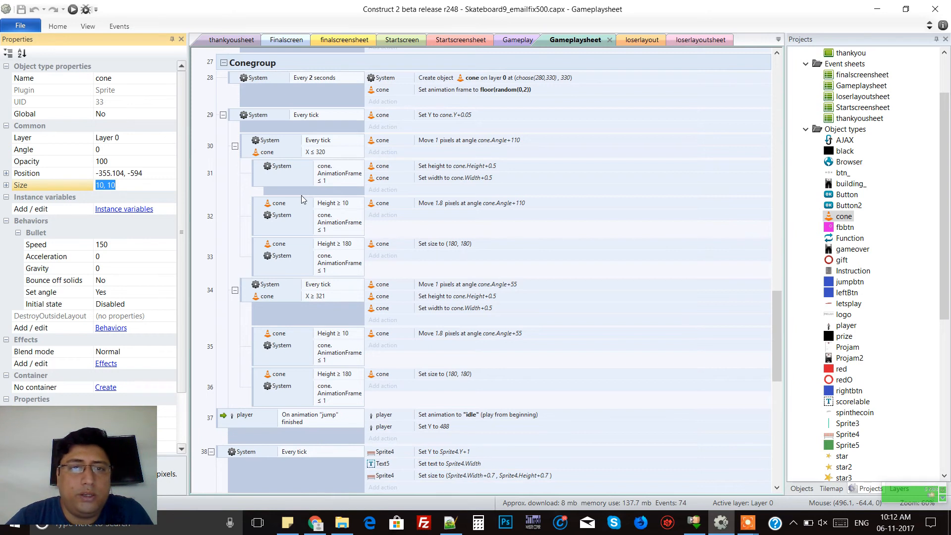
mouse_move(516, 40)
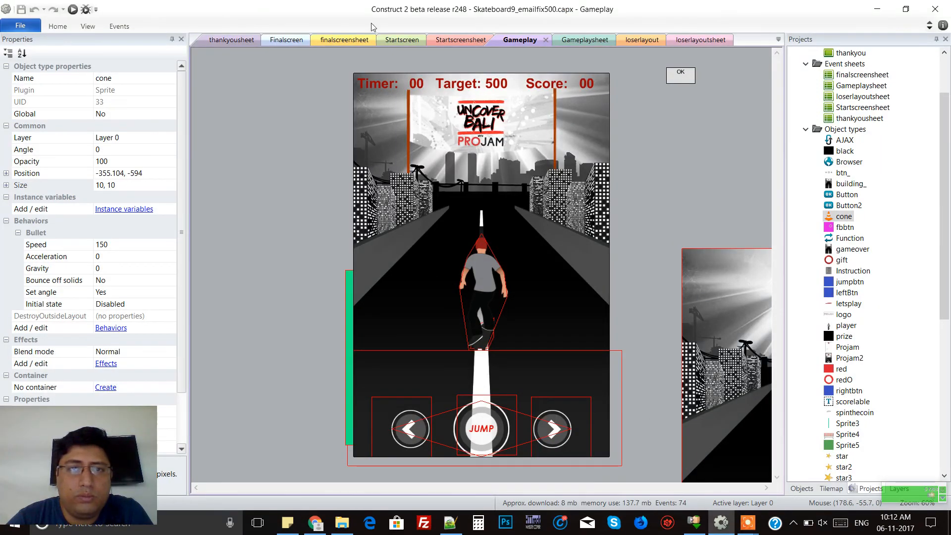
left_click(583, 40)
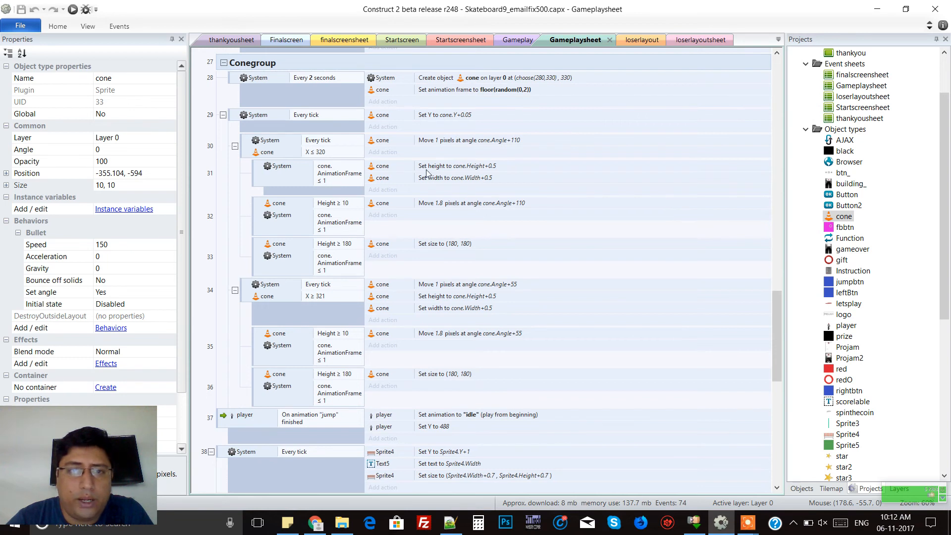
Review the cone Set width and Move actions and the Sprite4 resizing events 38–39
left_click(435, 178)
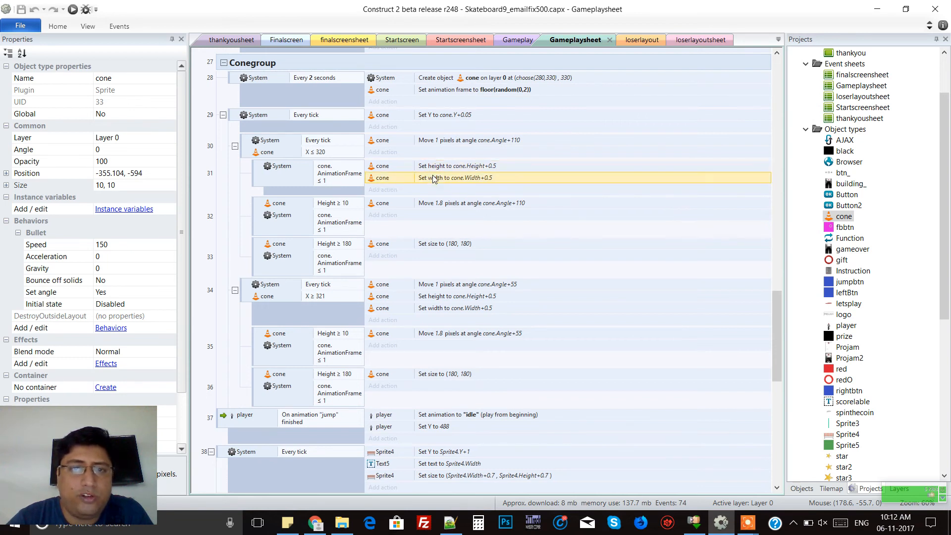
mouse_move(443, 185)
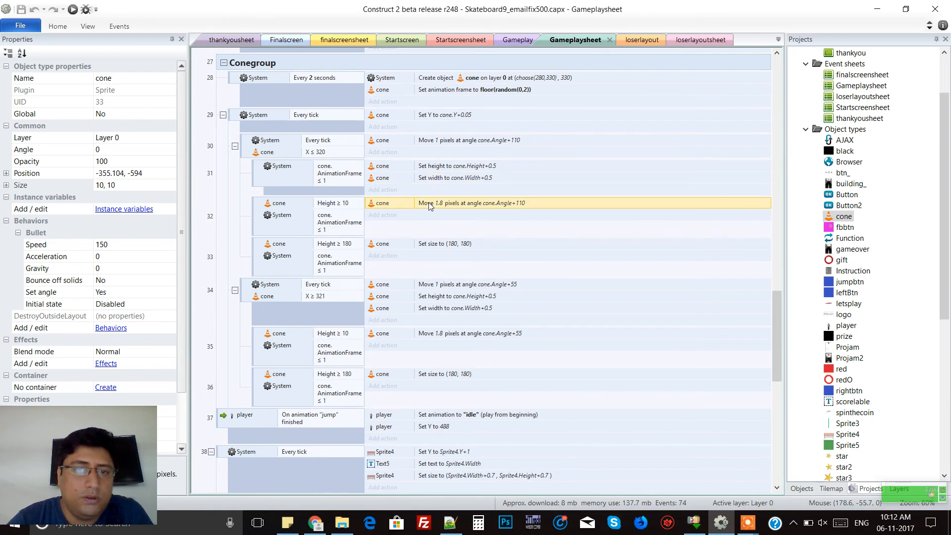
scroll("down", 3)
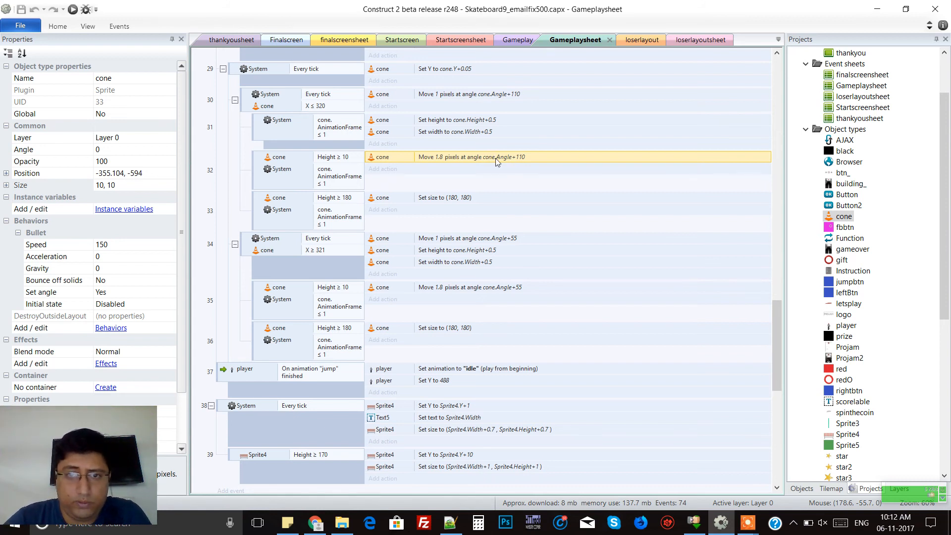
mouse_move(522, 162)
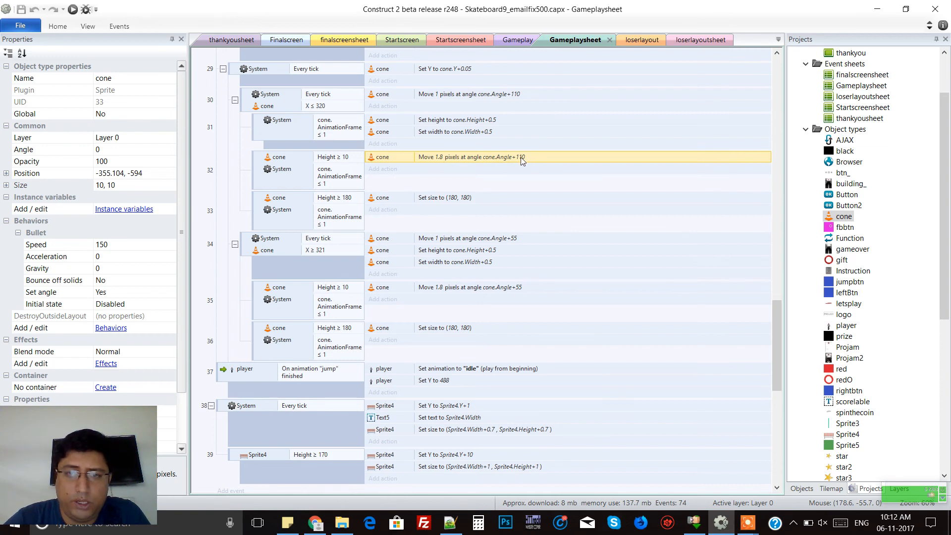
scroll("down", 3)
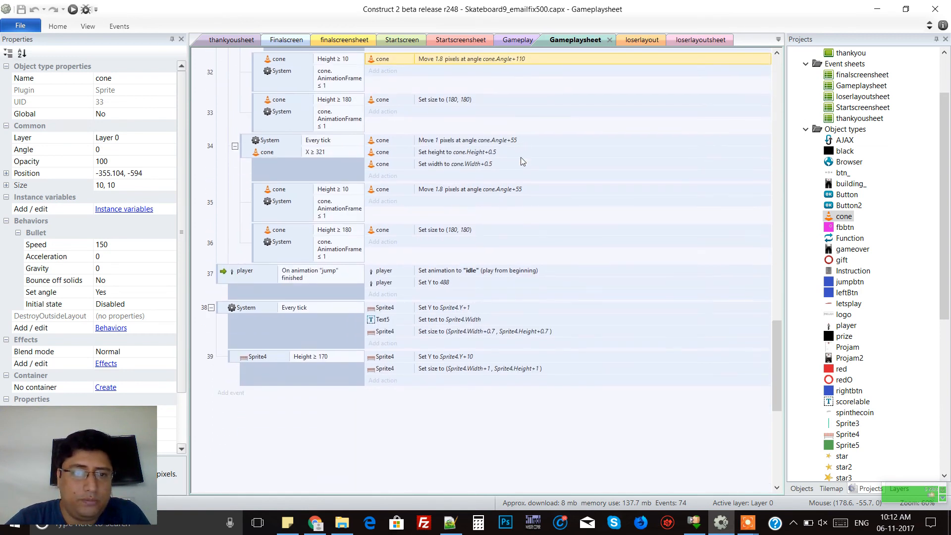
scroll("down", 3)
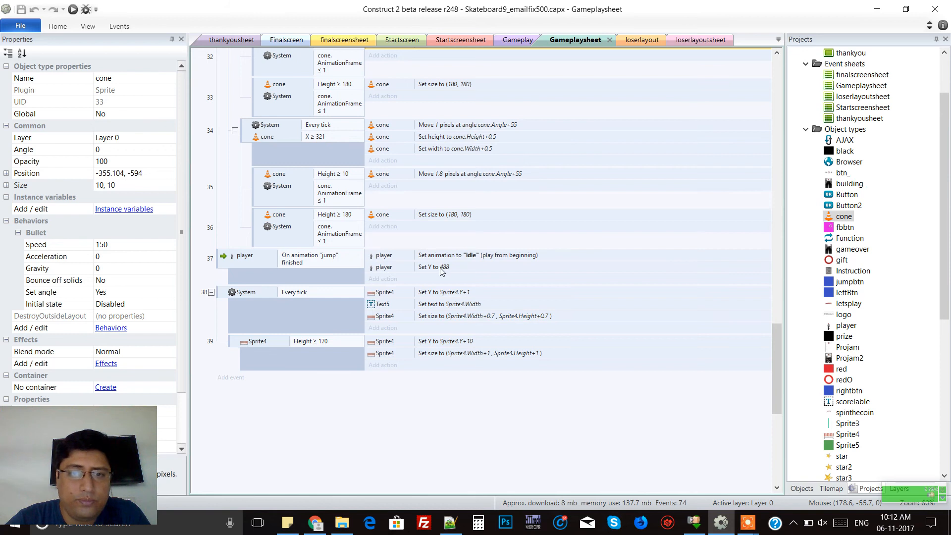
left_click(436, 267)
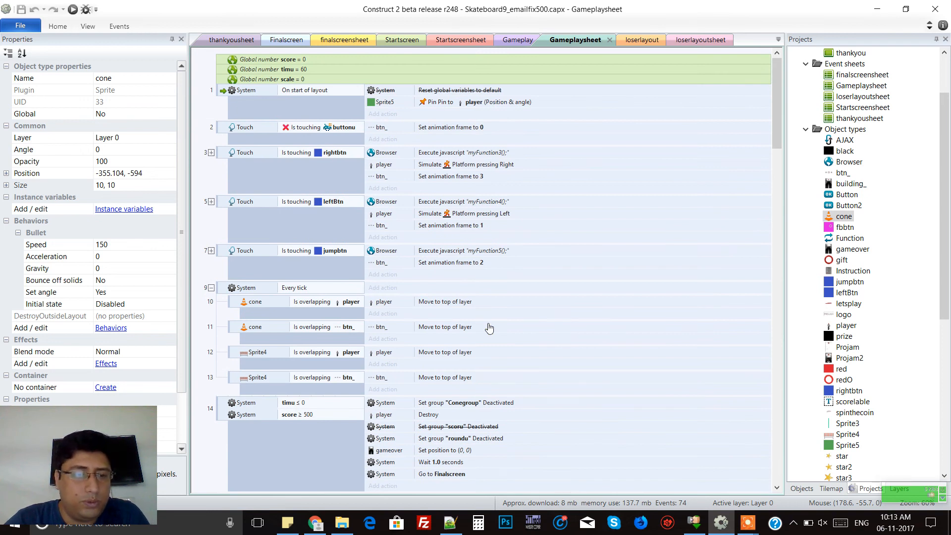
mouse_move(616, 128)
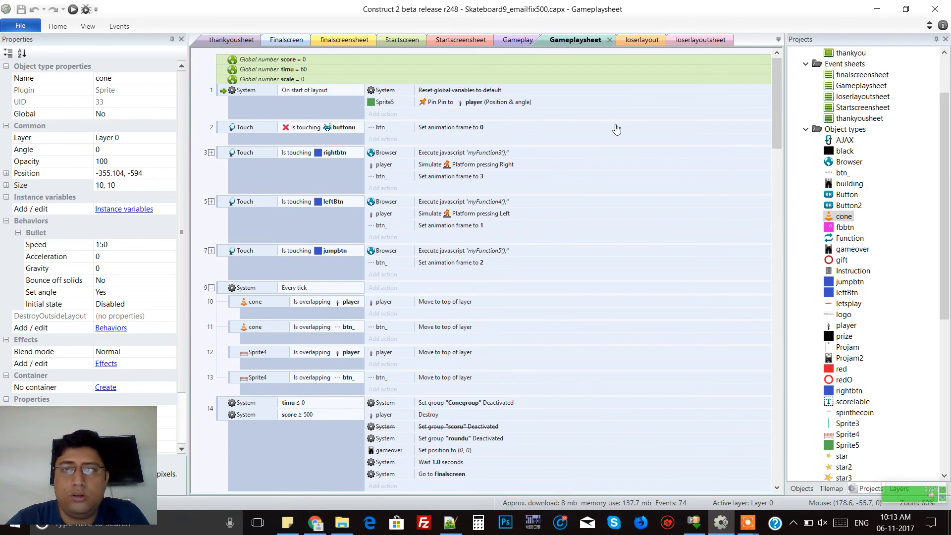
mouse_move(644, 52)
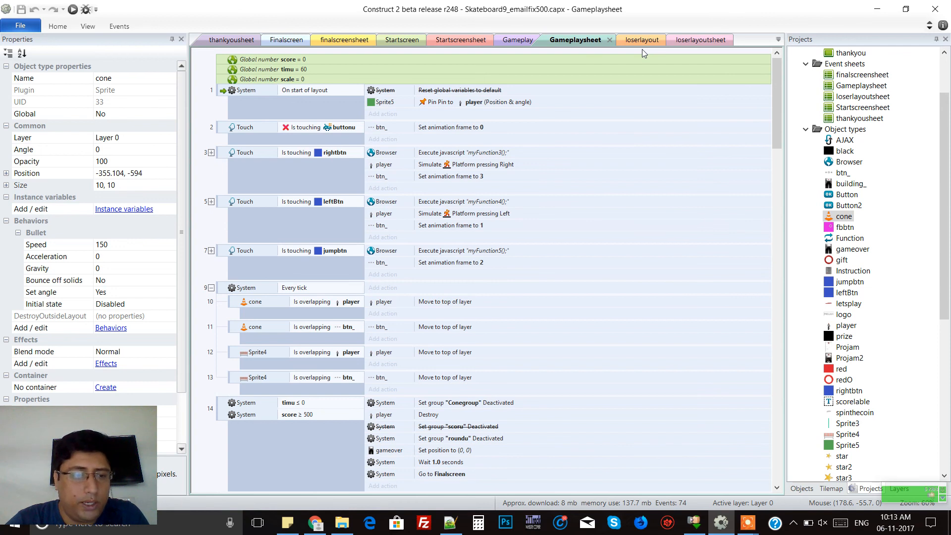
mouse_move(644, 49)
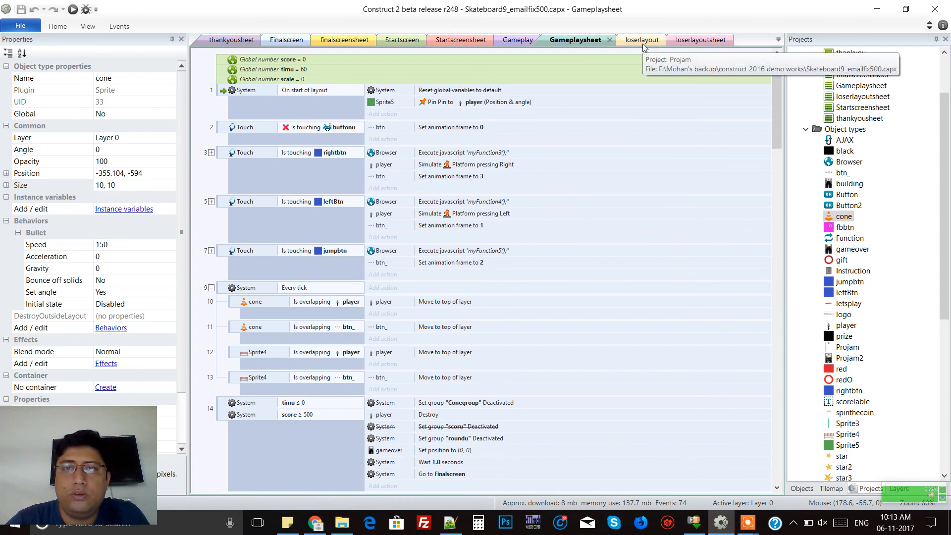
mouse_move(323, 77)
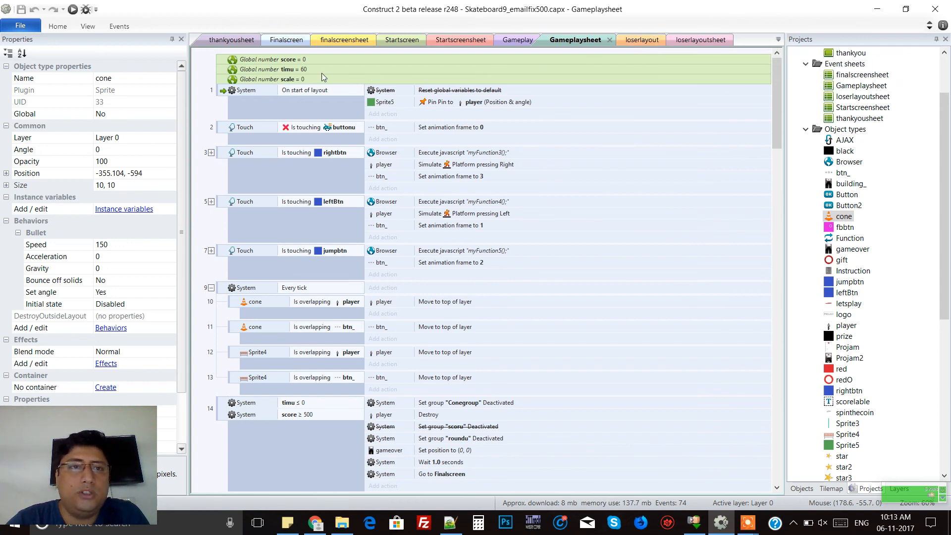
Glance at the thankyousheet events, then view the loserlayout 'Aw! Try Again' screen
left_click(236, 40)
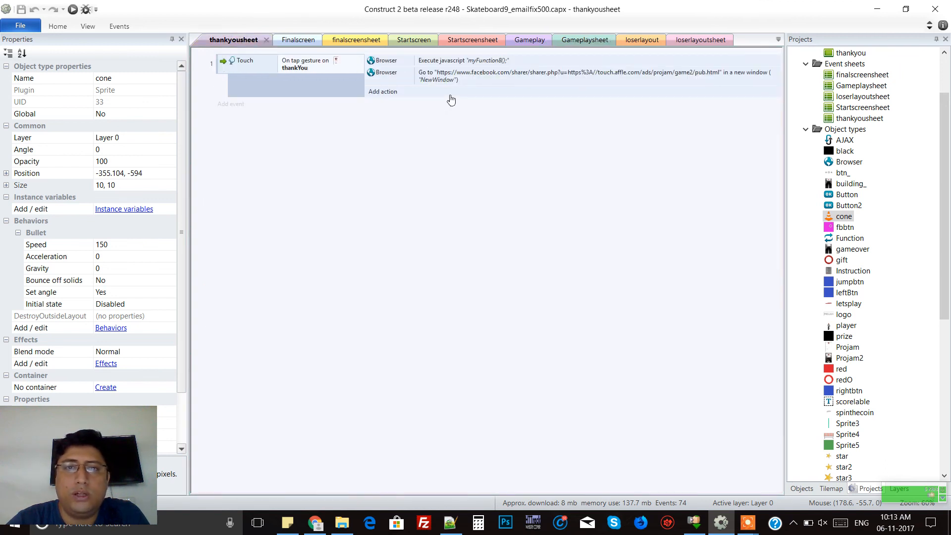
left_click(641, 40)
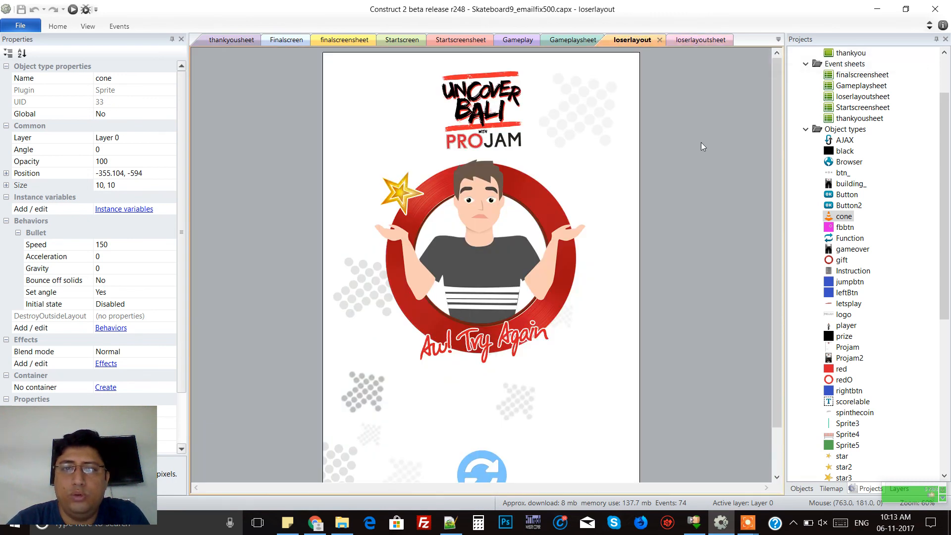
mouse_move(690, 73)
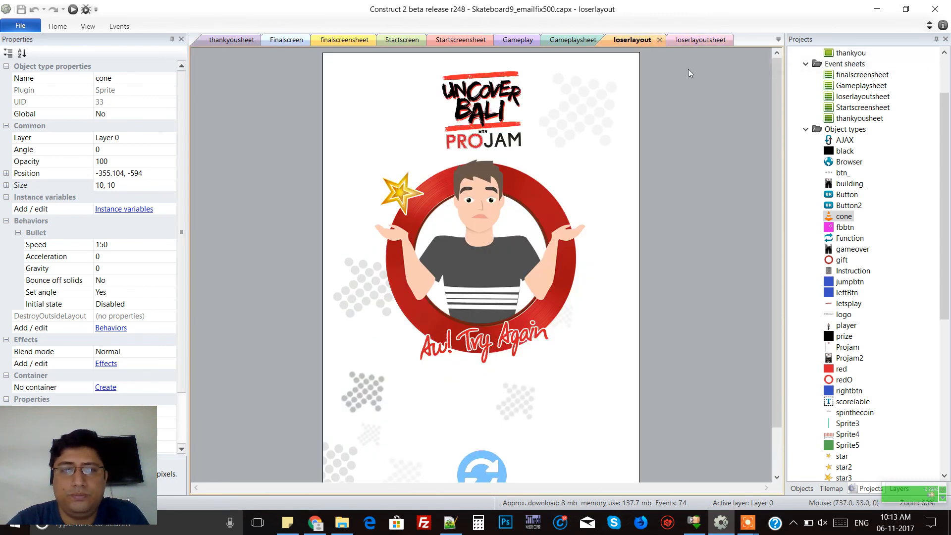
mouse_move(245, 242)
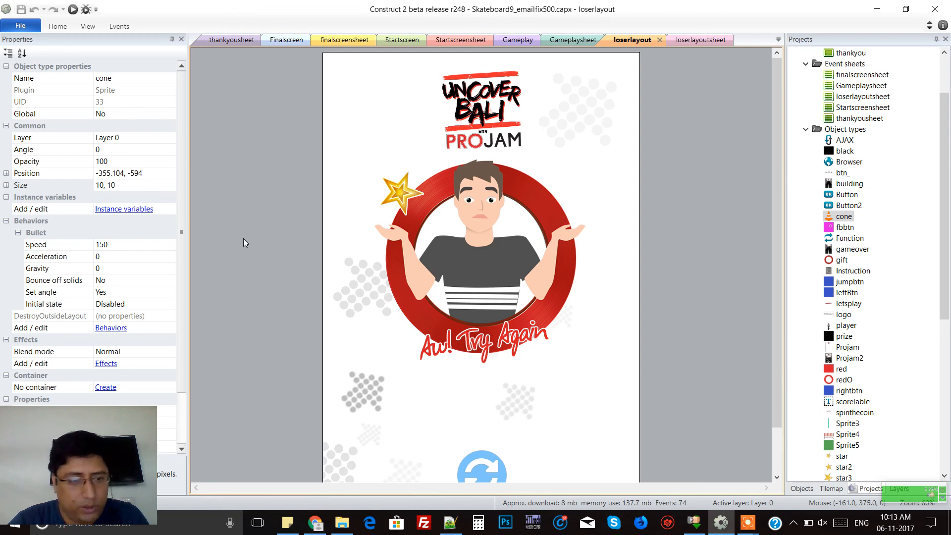